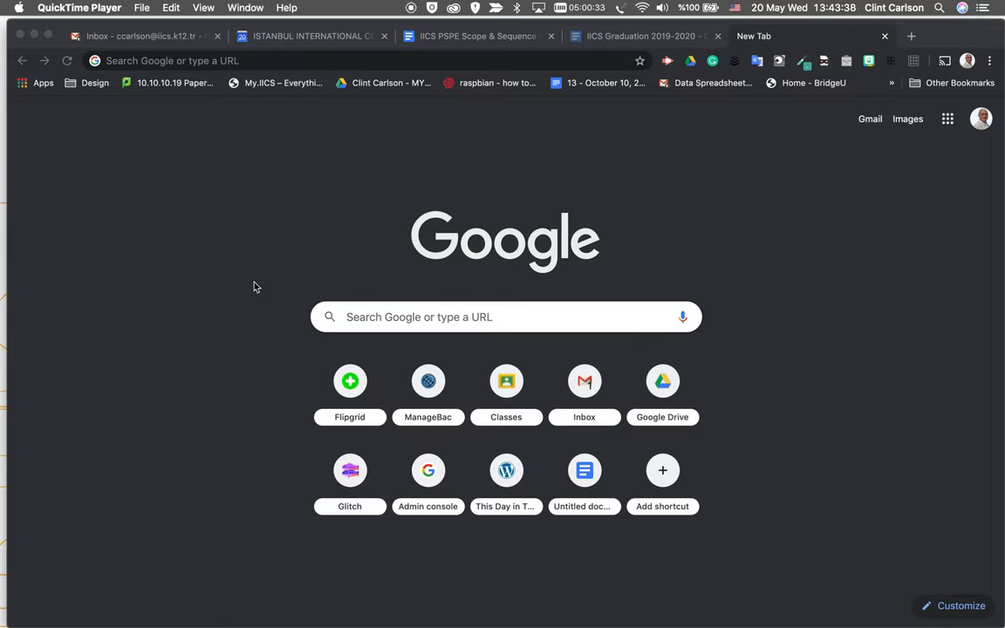
Step: Create a new blank Google Doc by entering docs.new in Chrome's address bar
left_click(349, 61)
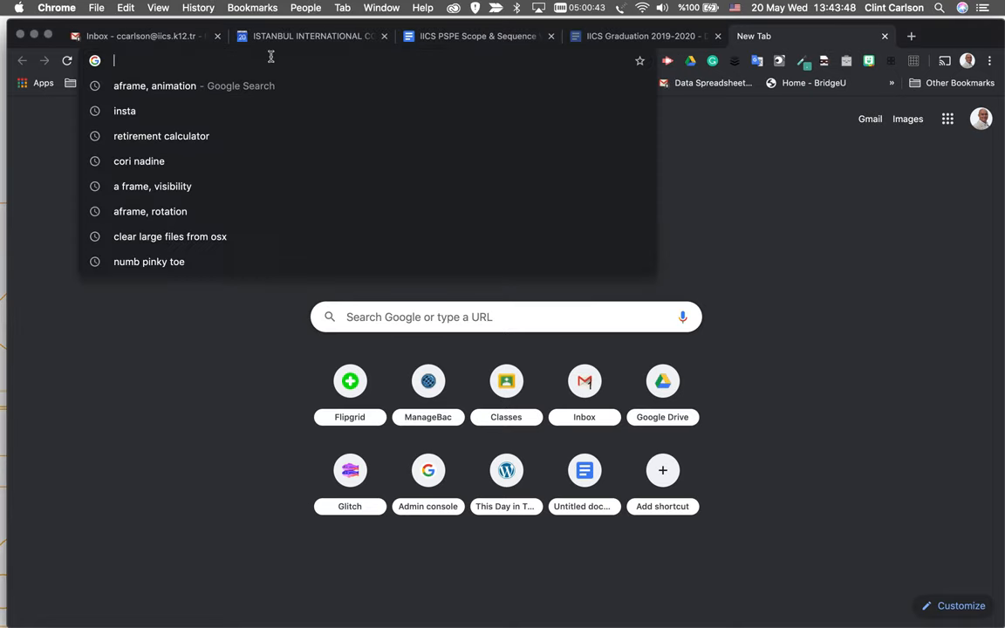
type("doc.ne")
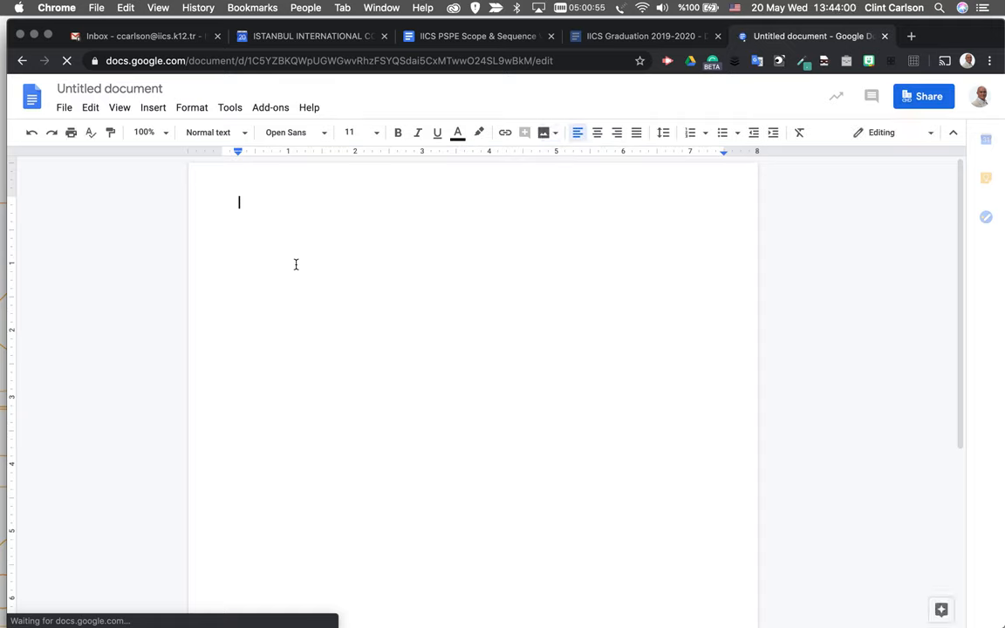
Step: Type the favorite animals, plants and food lines, plus squid and German shepherd sentences
type("My favorite")
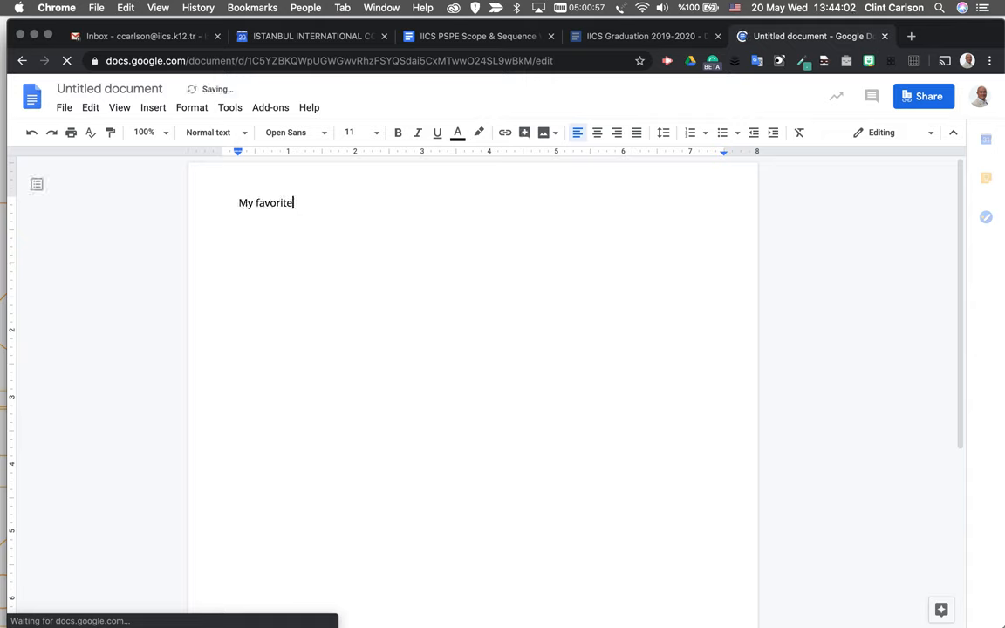
type("animals")
type("My favor")
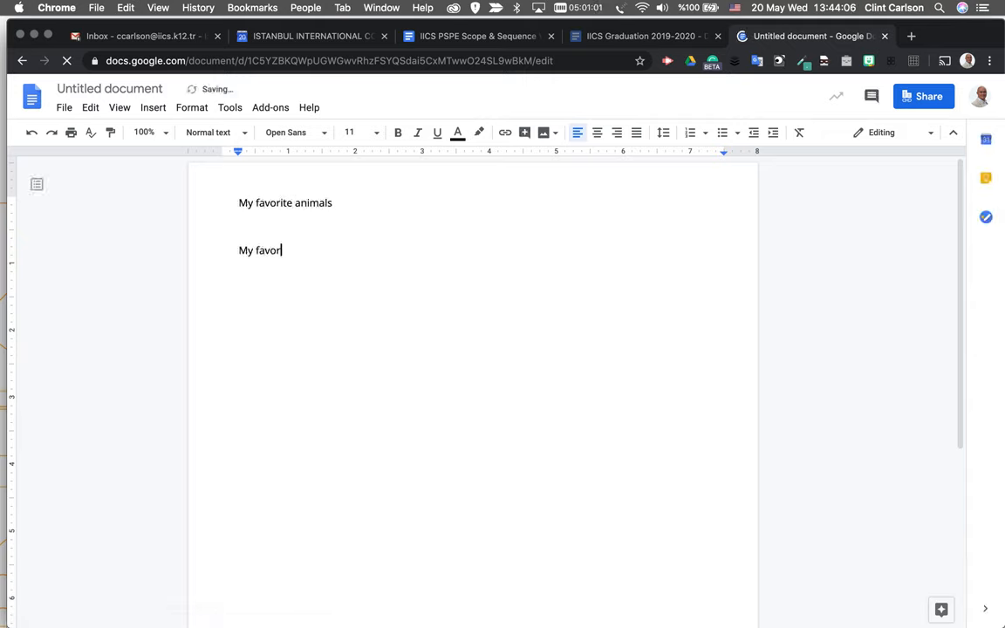
type("ite plants")
type("My favorite food")
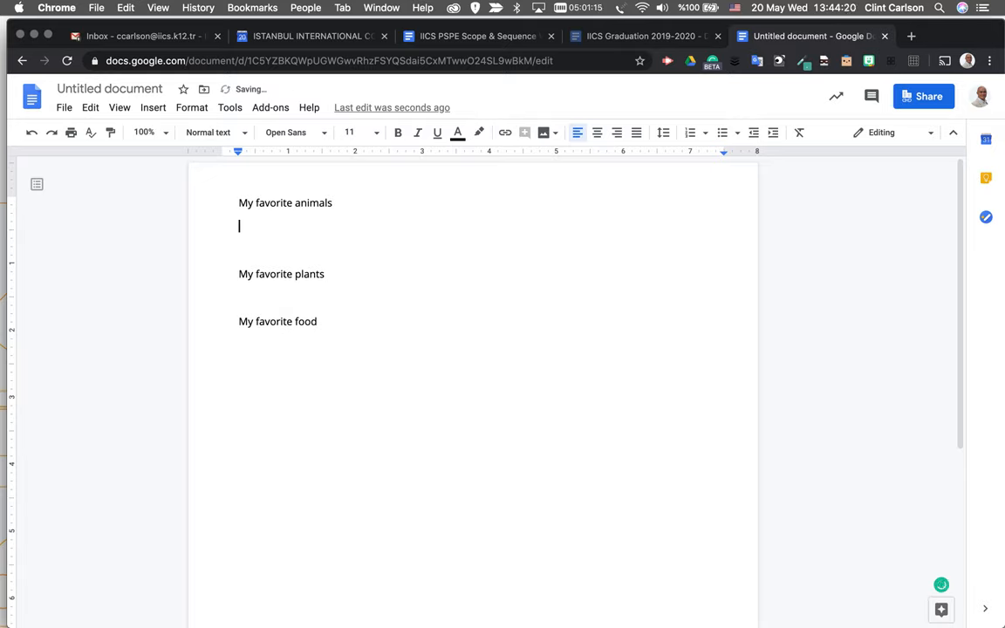
type("My favorite sea animal is squid")
left_click(497, 251)
type("MNy fav. Dog is german s")
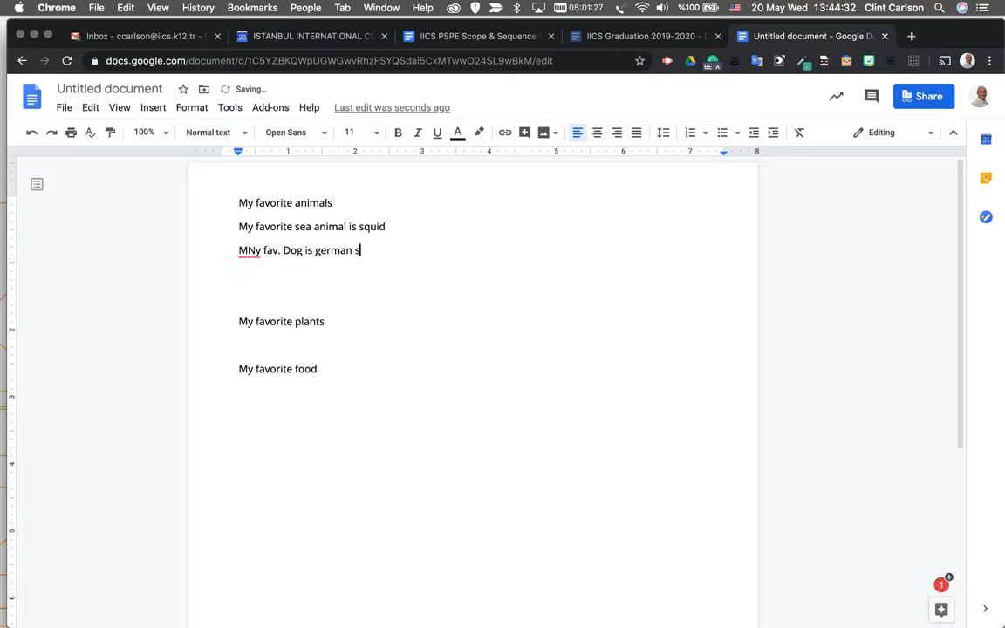
type("hepard")
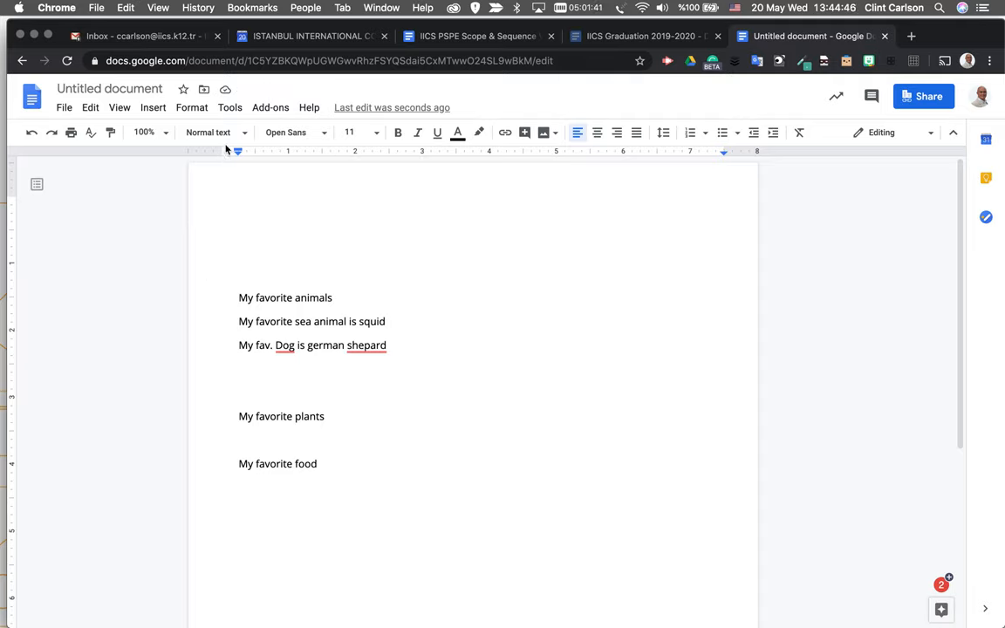
left_click(239, 297)
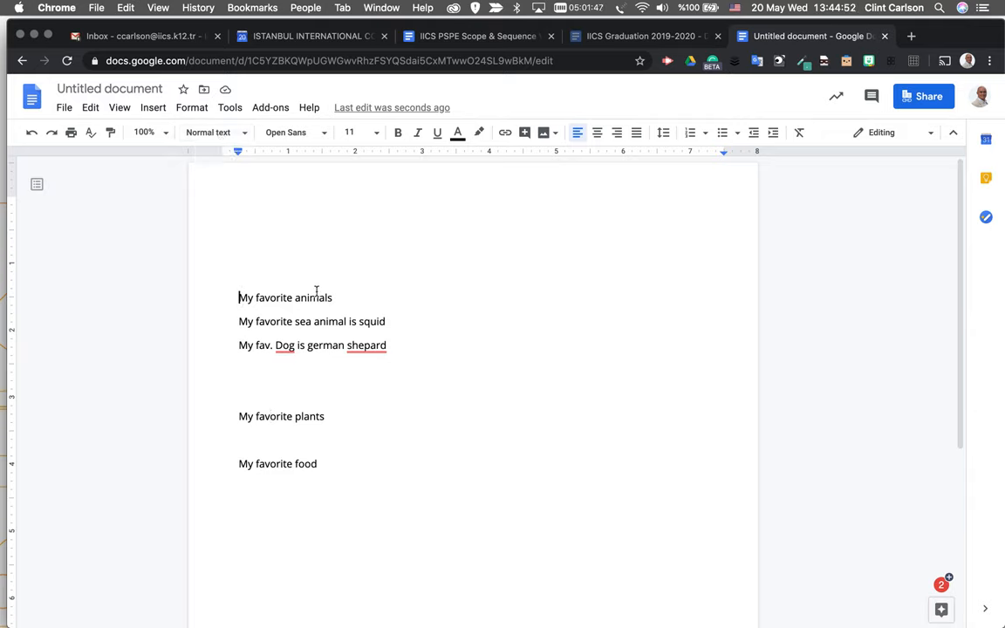
Step: Style the three section lines as Heading 2 and list Trees, Vines, Tacos and Pizza
left_click(213, 132)
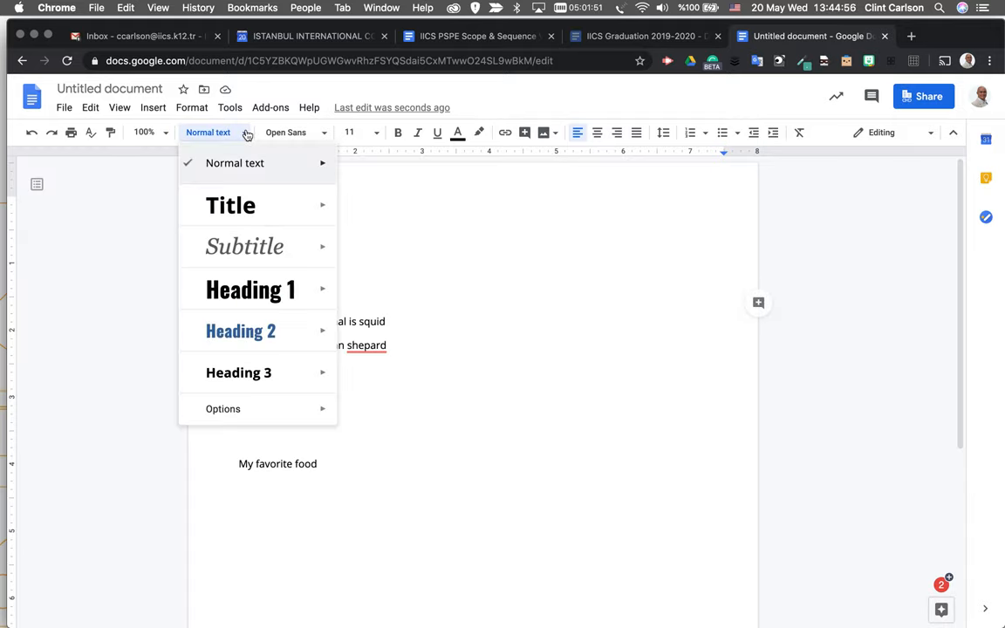
mouse_move(240, 330)
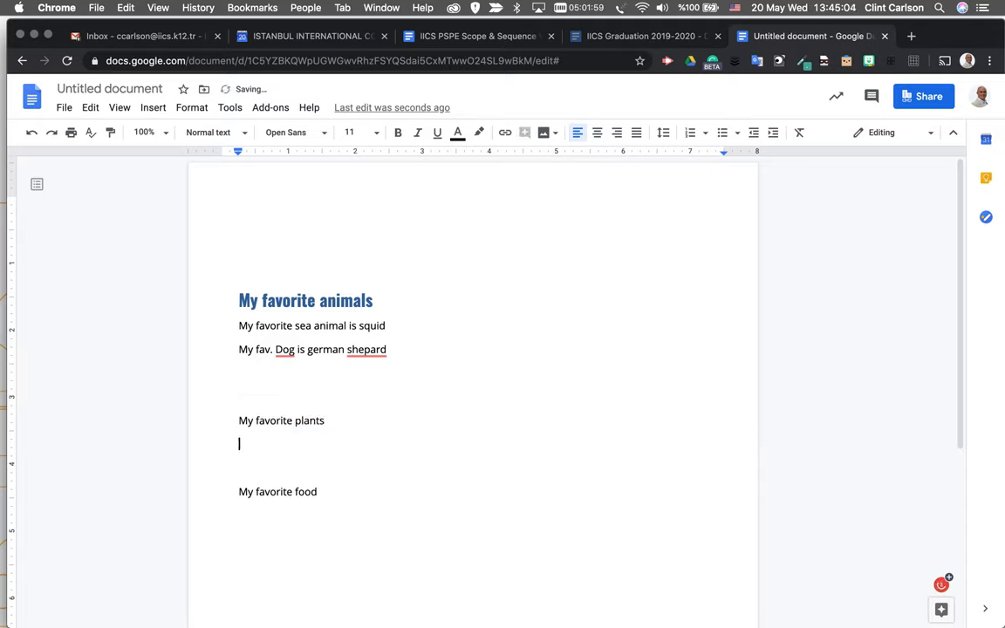
type("trees")
type("Vines")
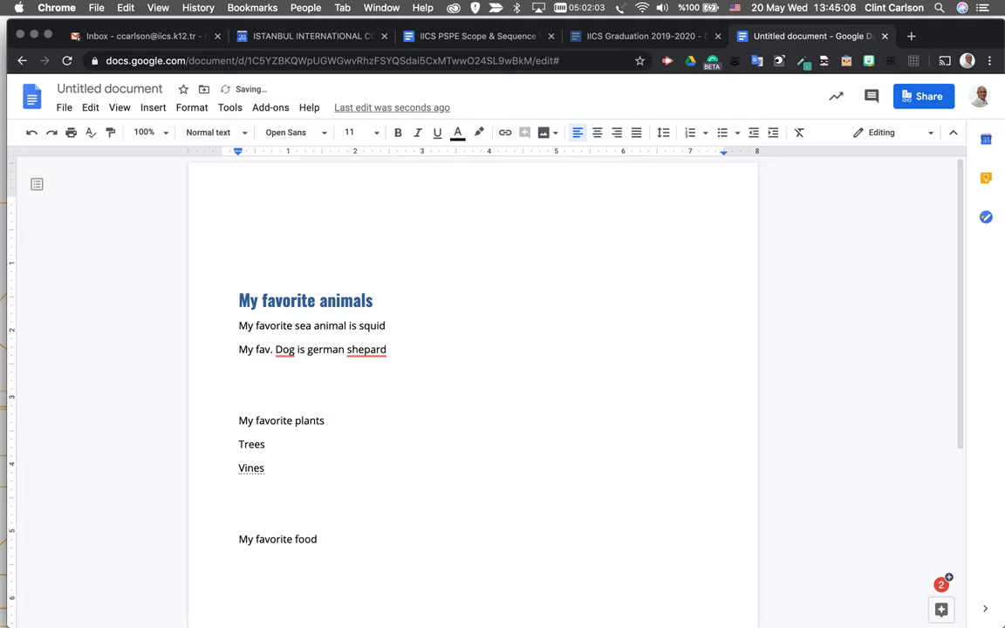
type("Tacos")
type("Pizza")
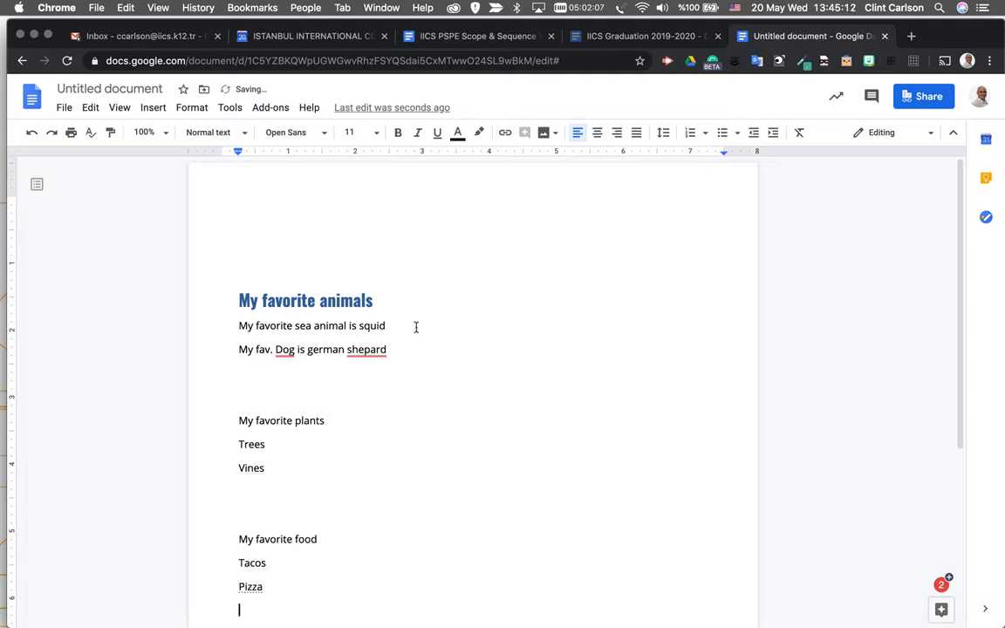
left_click(210, 131)
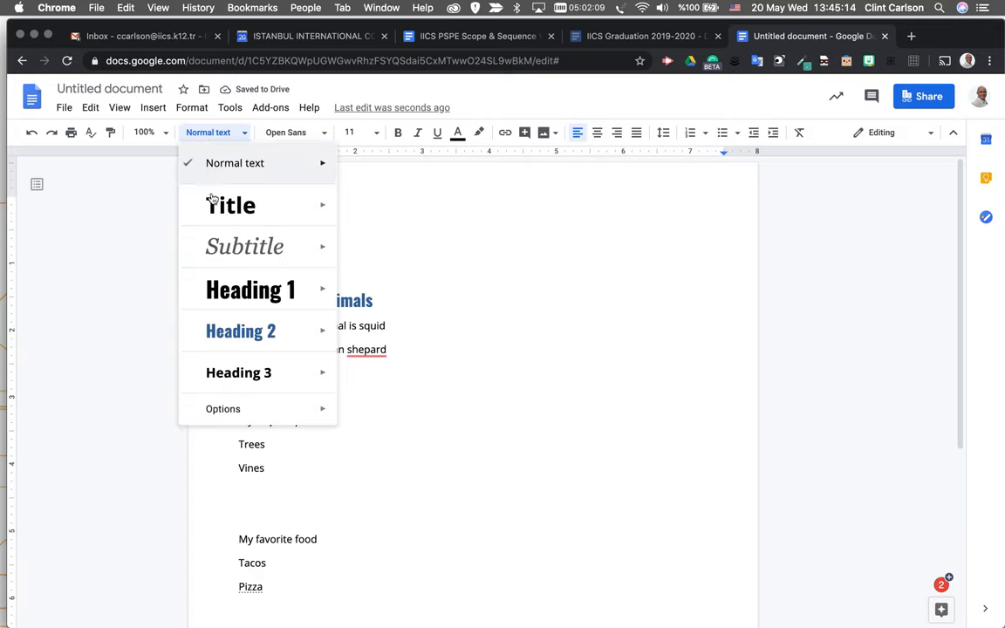
left_click(240, 331)
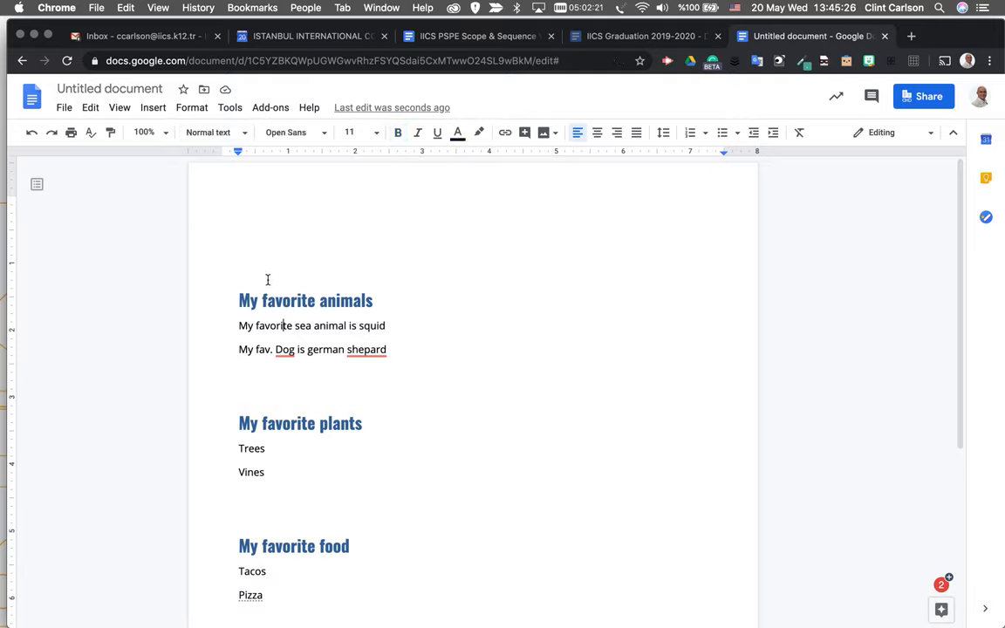
left_click(266, 243)
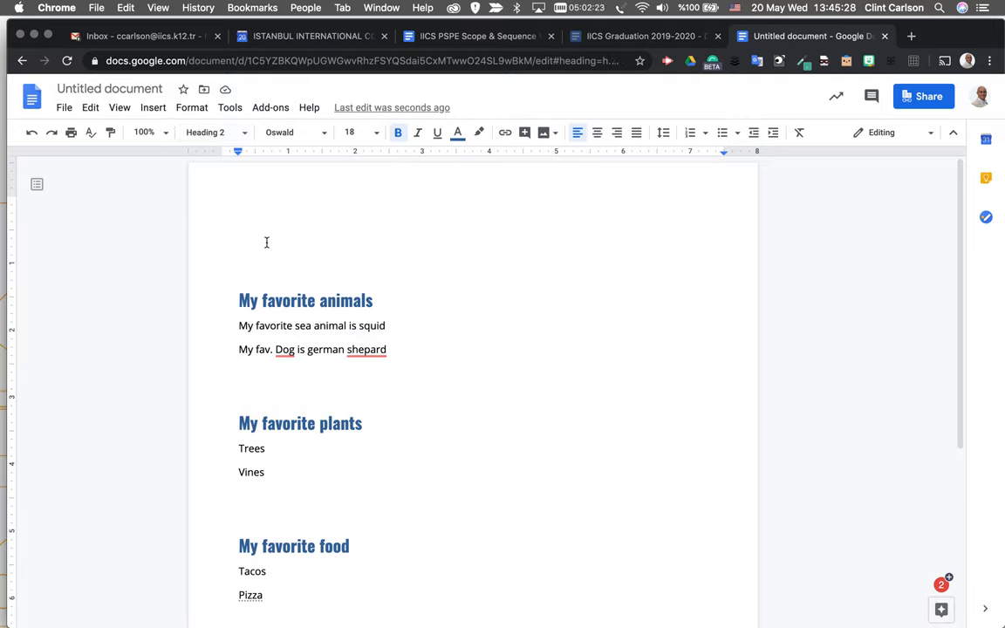
left_click(153, 108)
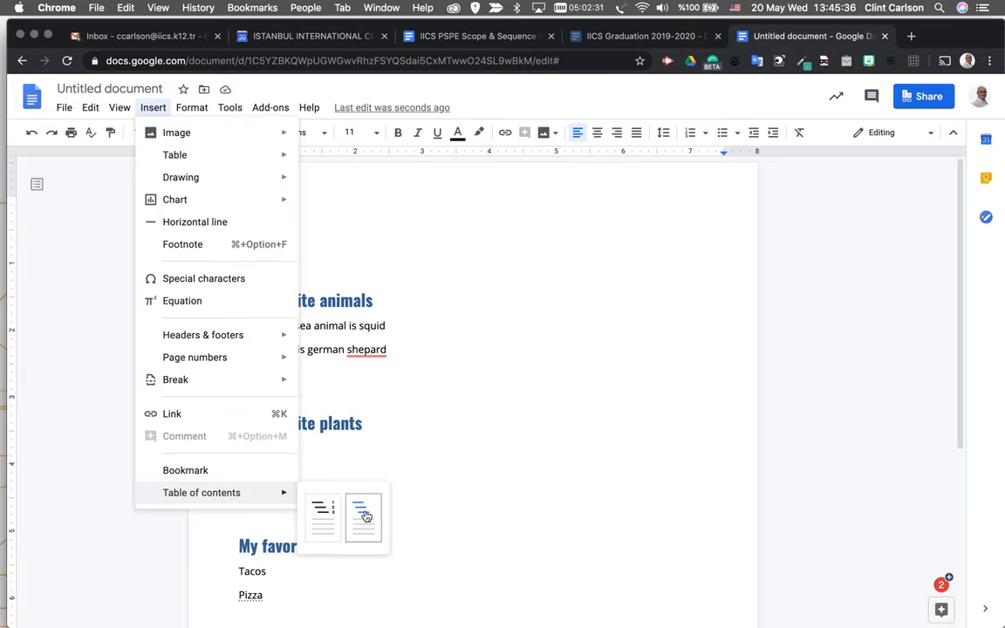
Step: Insert a blue-links table of contents and type 'Clint's favorite things' beneath it
left_click(363, 516)
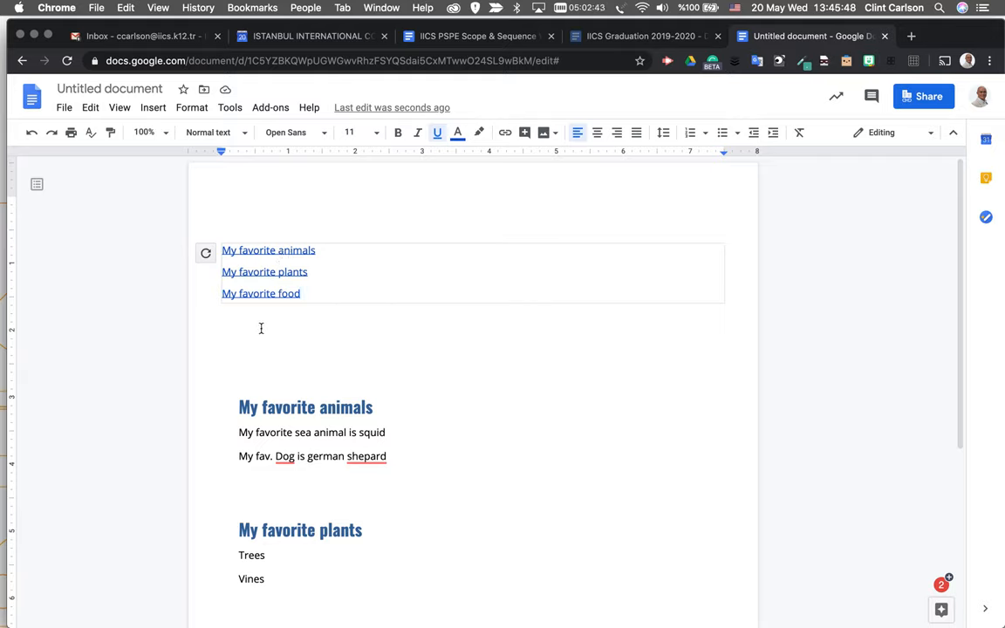
type("Clint's favorite things")
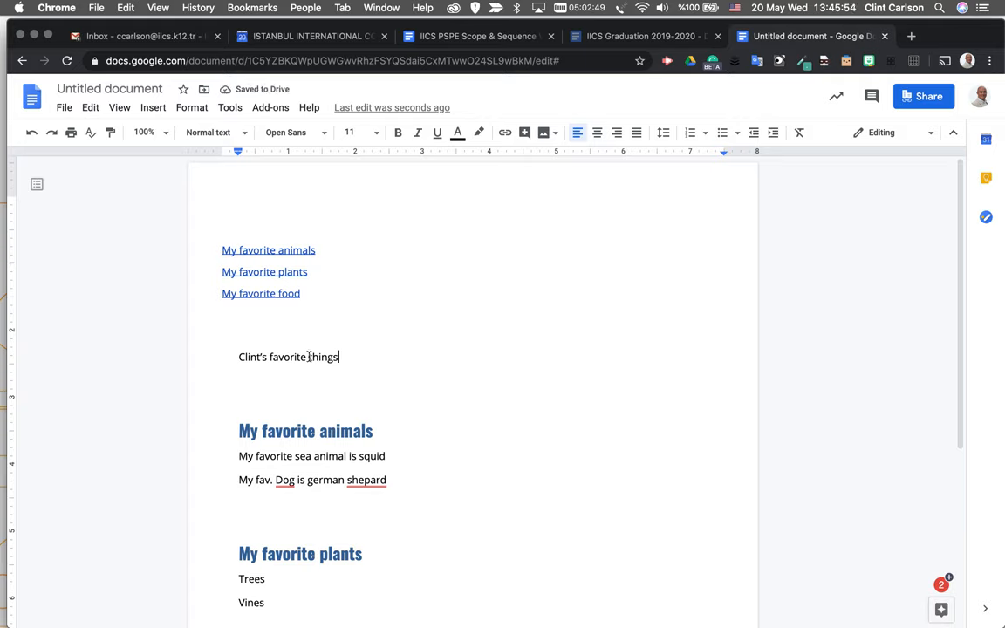
Step: Make 'Clint's favorite things' a Heading 1 and refresh the table of contents
left_click(209, 132)
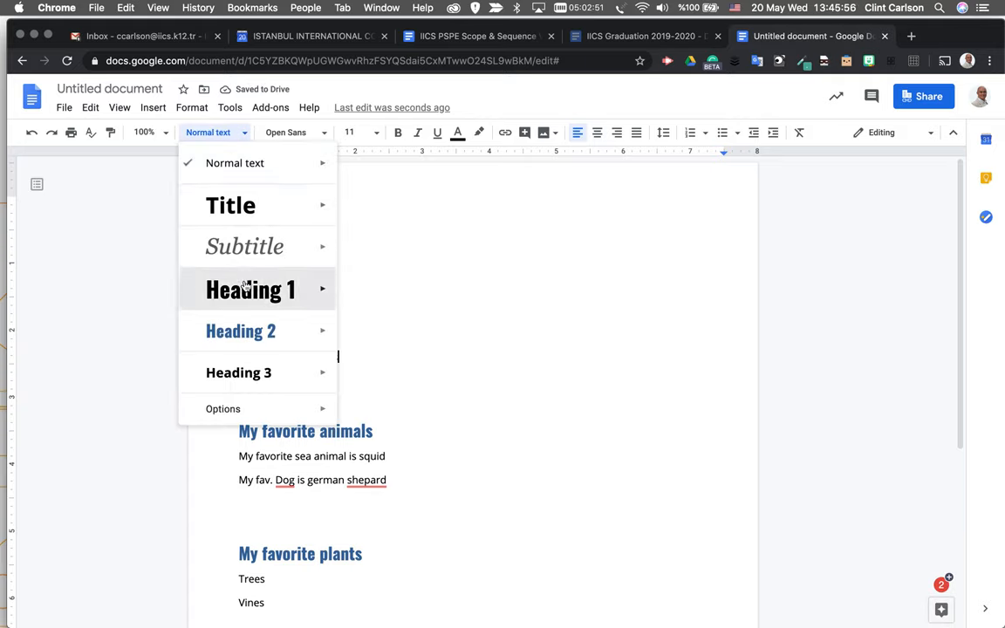
left_click(250, 289)
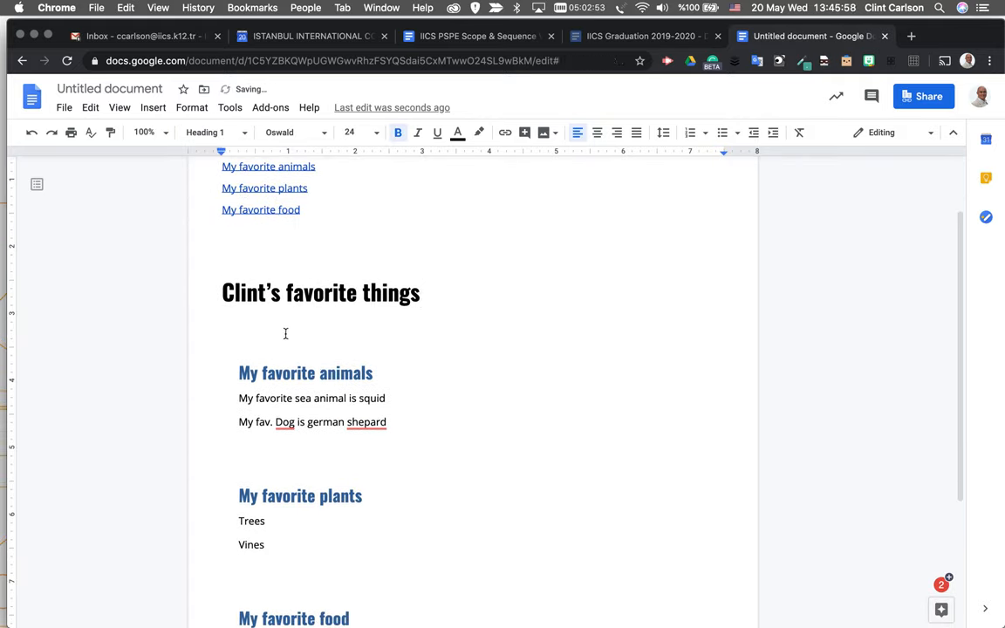
left_click(422, 292)
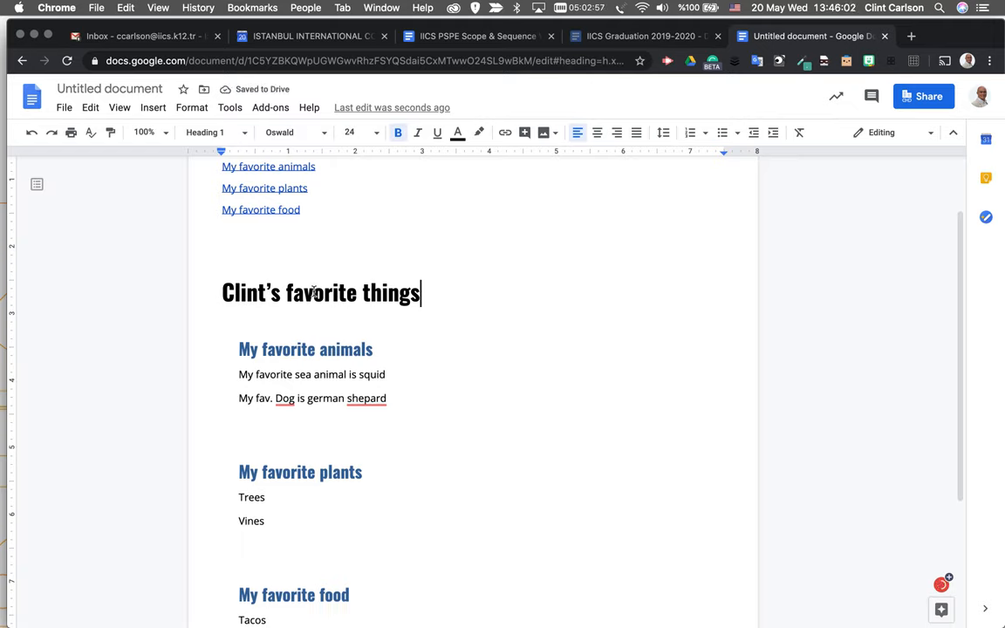
left_click(316, 349)
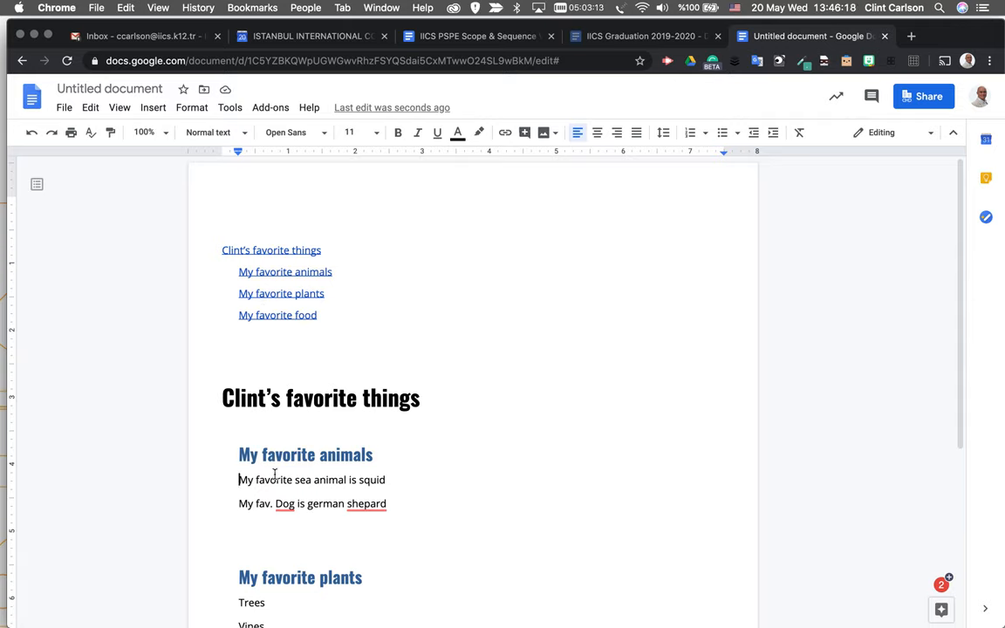
Step: Type the 'Sea animals' and 'Land animals' lines under the animals section
type("Sea")
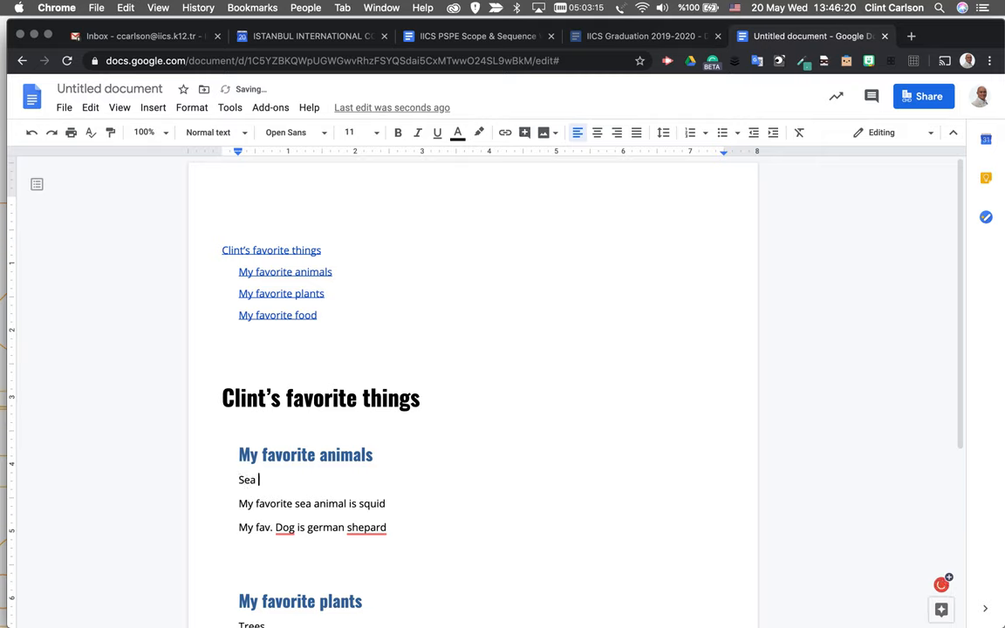
type("animals")
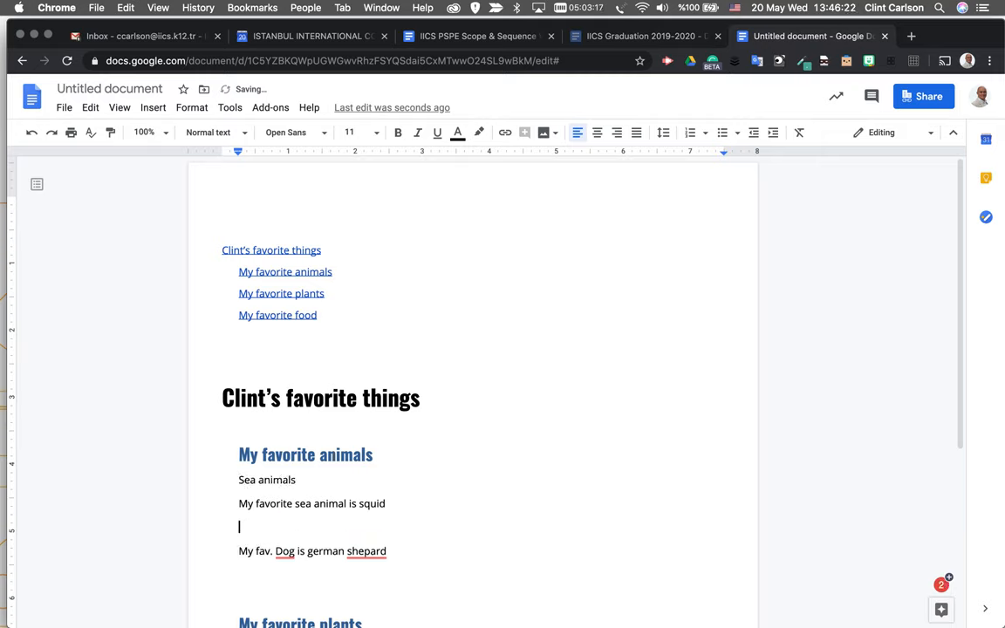
type("Land animal")
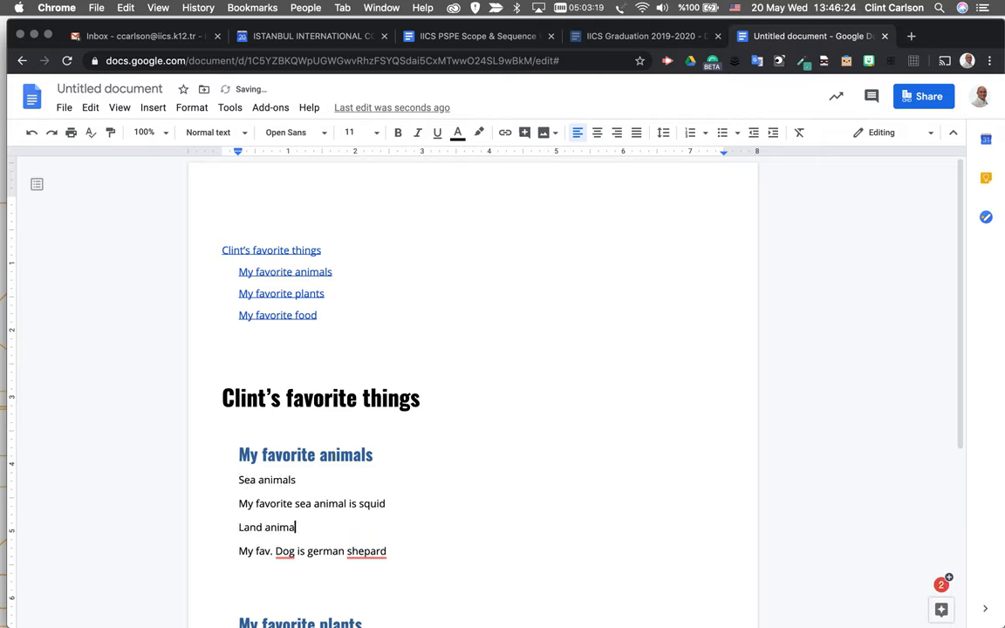
type("s")
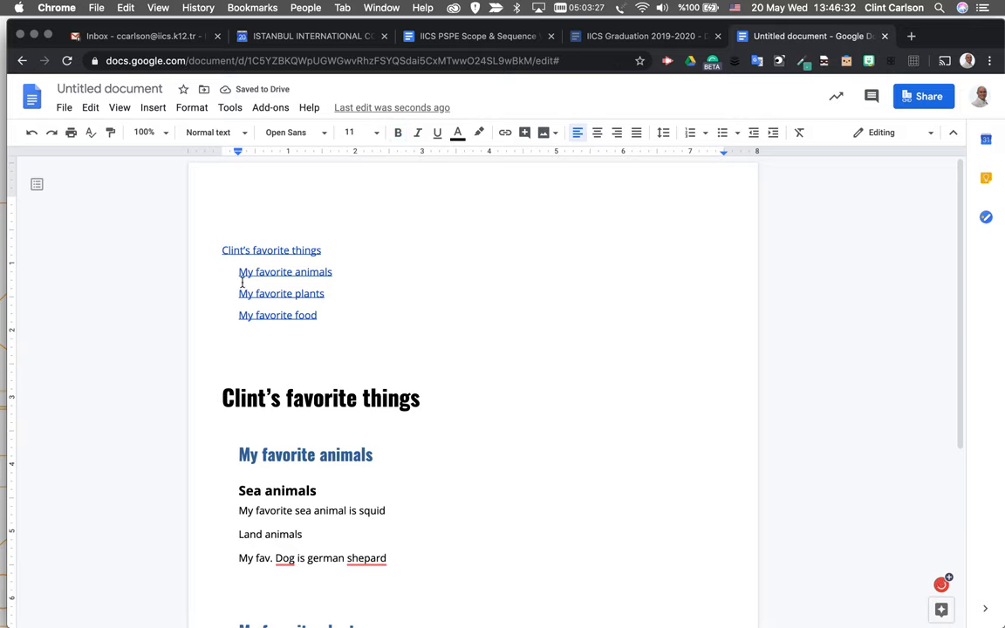
Step: Make Land animals a Heading 3 and refresh the table of contents
left_click(214, 132)
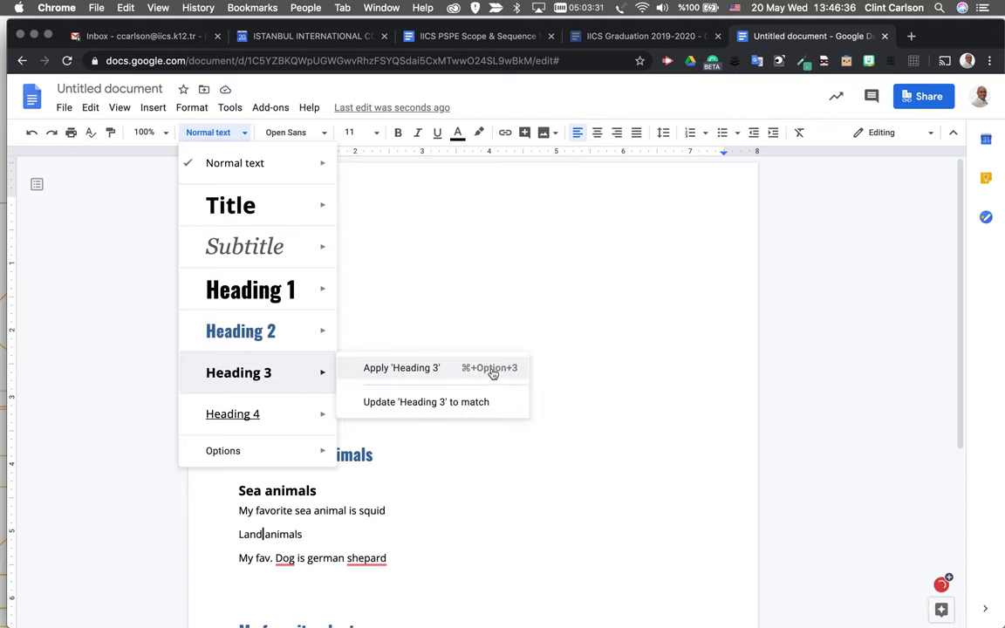
mouse_move(484, 376)
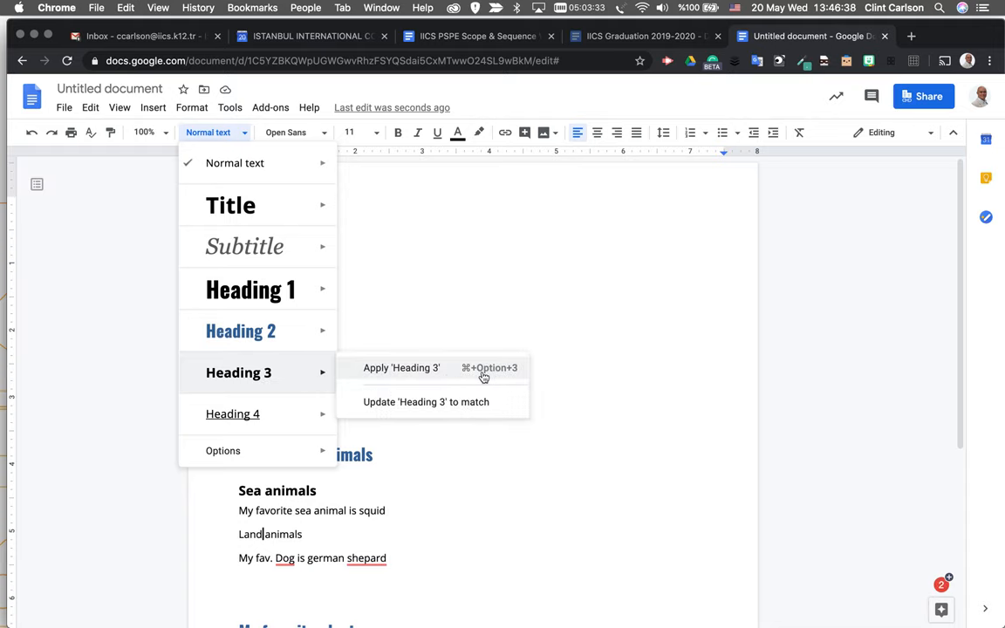
left_click(400, 367)
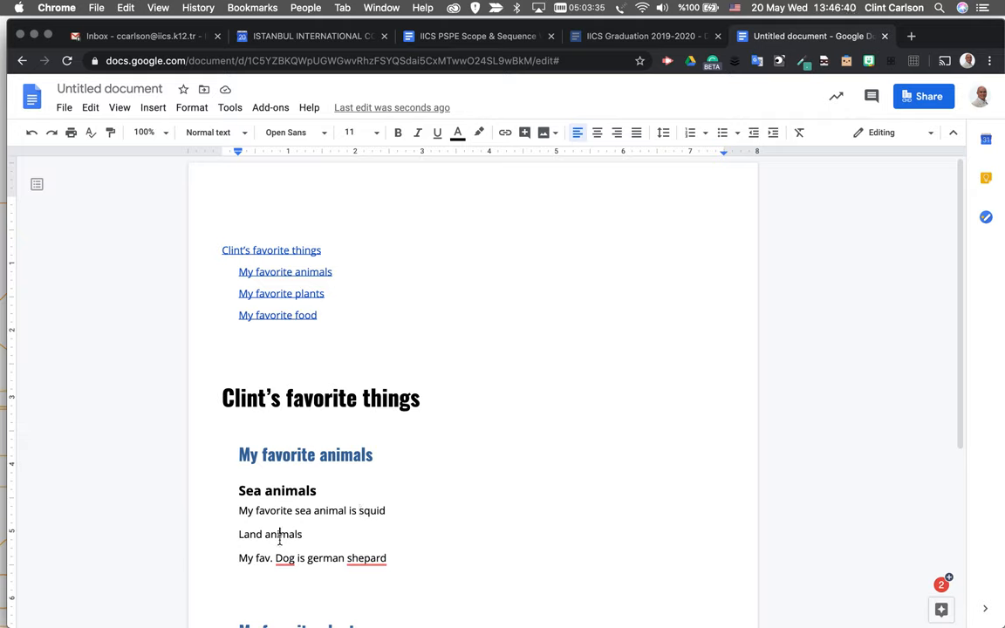
left_click(285, 271)
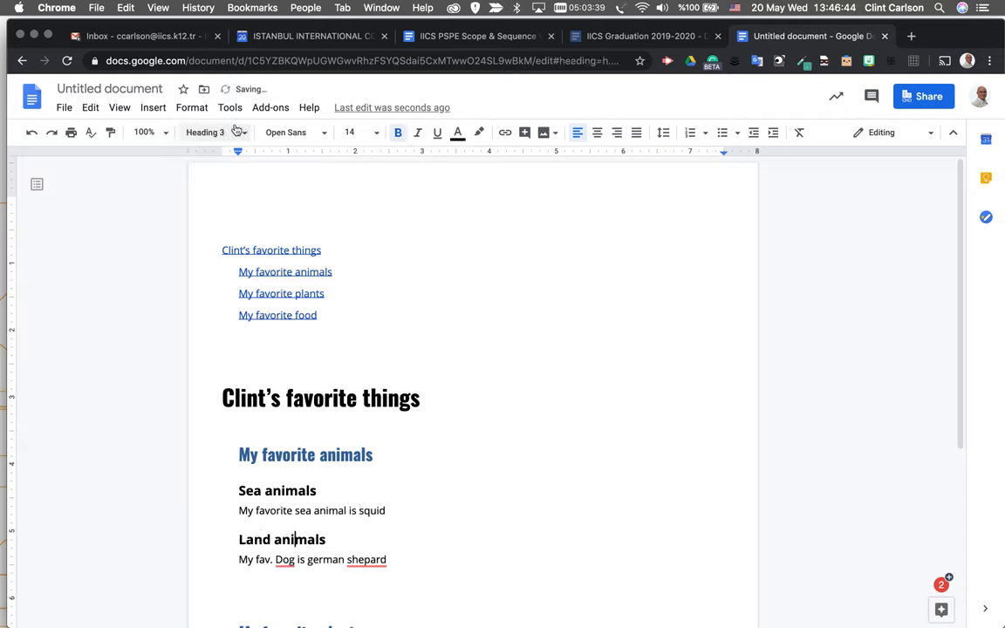
left_click(271, 251)
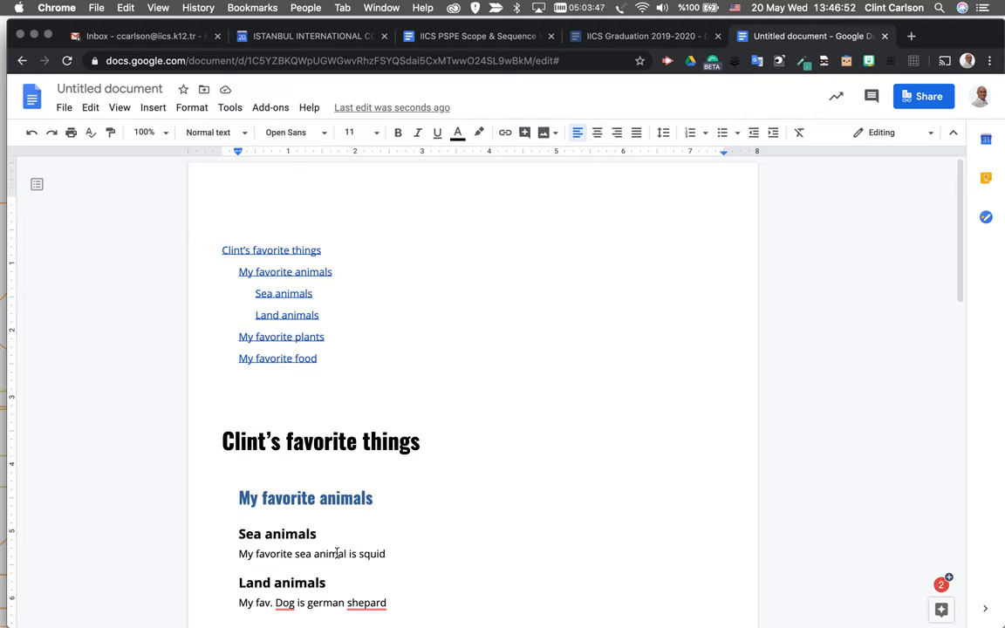
Step: Apply Heading 3 to Trees, Vines and Tacos and refresh the contents
scroll("down", 3)
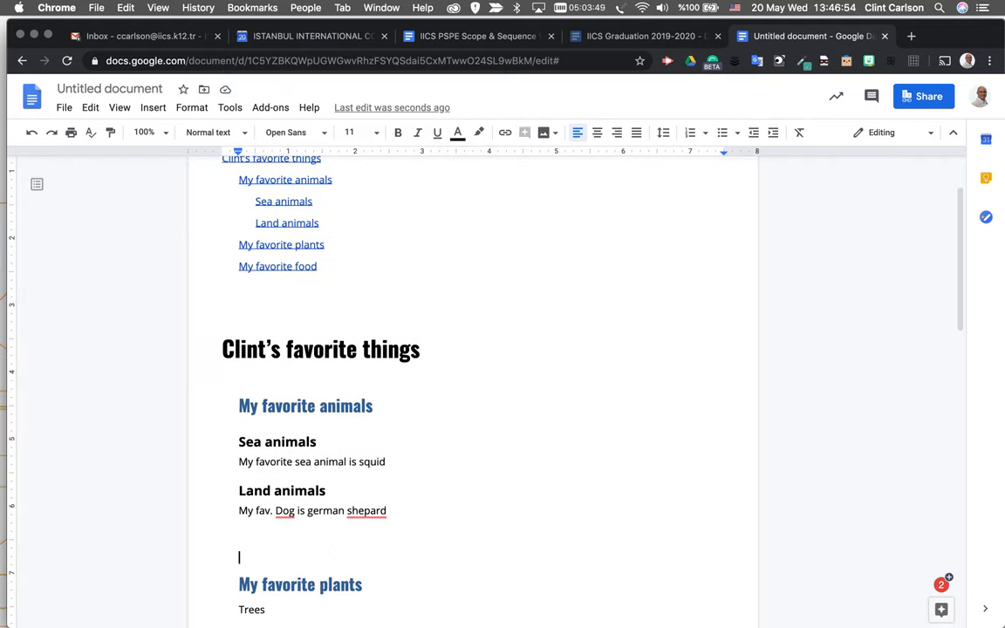
scroll("up", 3)
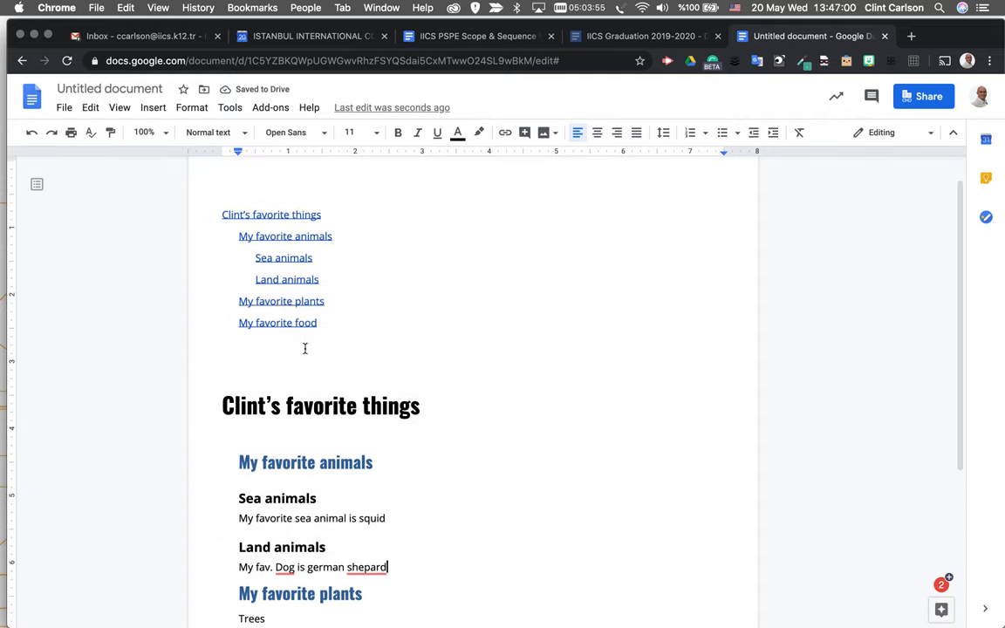
left_click(213, 132)
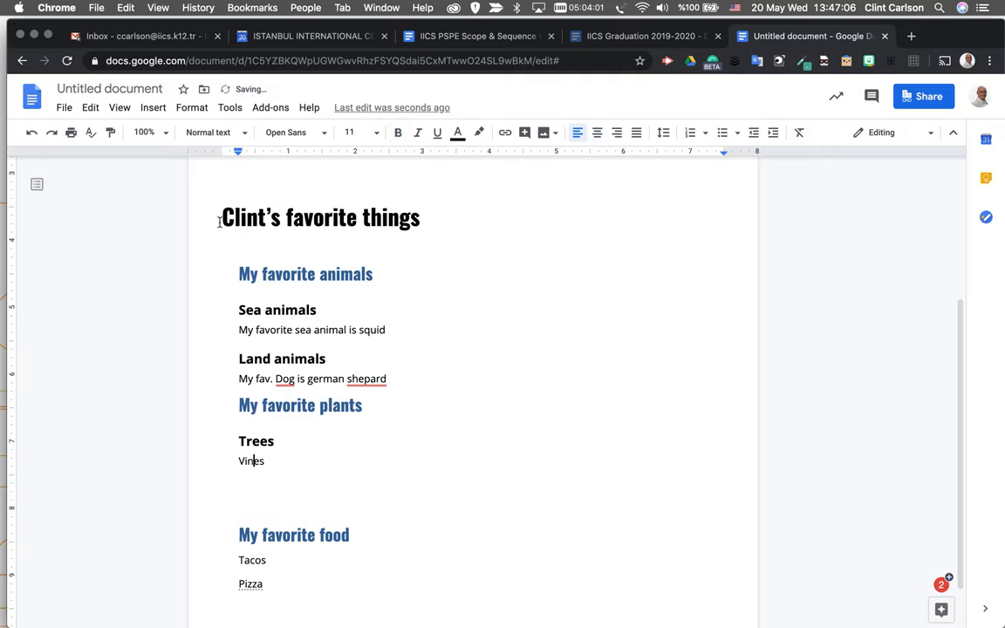
left_click(214, 131)
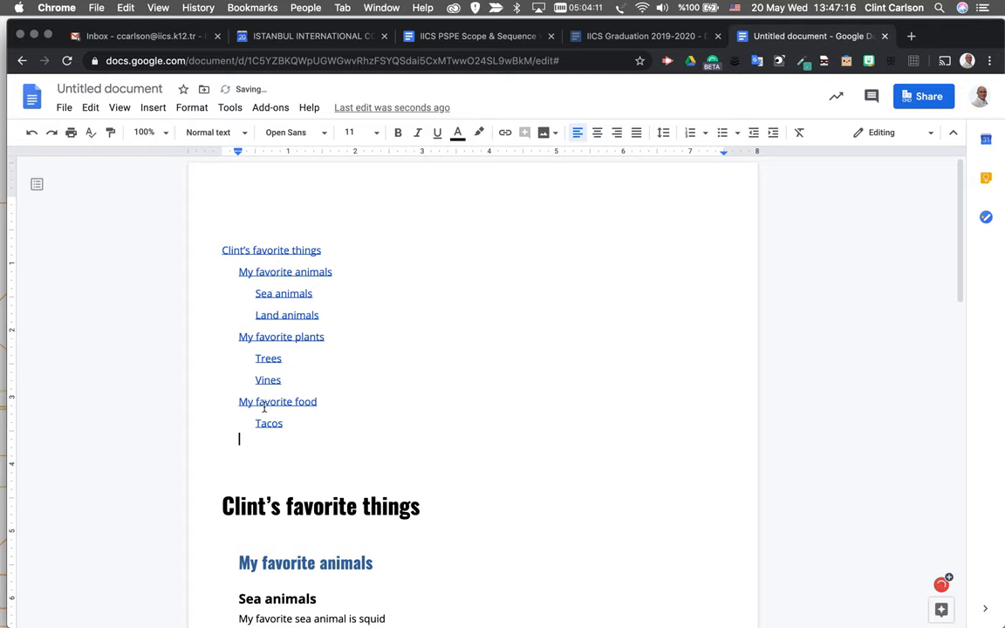
scroll("down", 3)
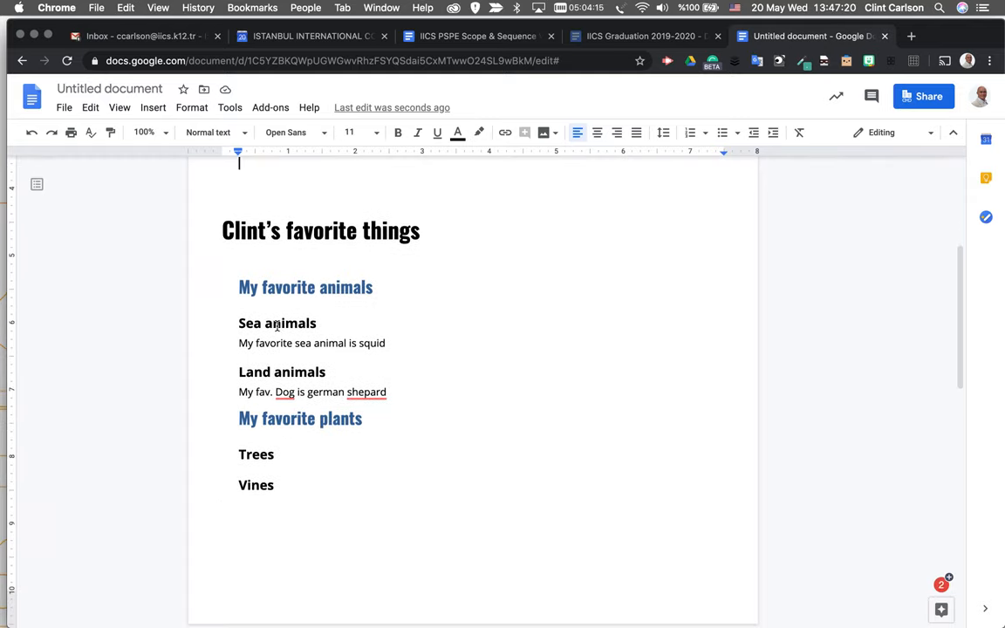
Step: Underline 'Sea animals' and update the Heading 3 style to match it
left_click(277, 323)
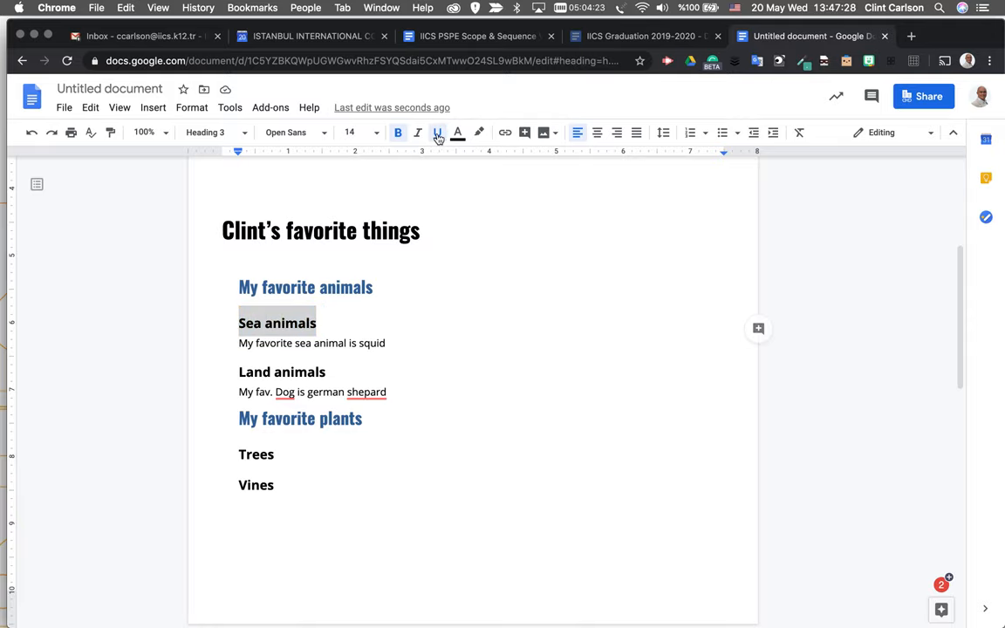
scroll("up", 3)
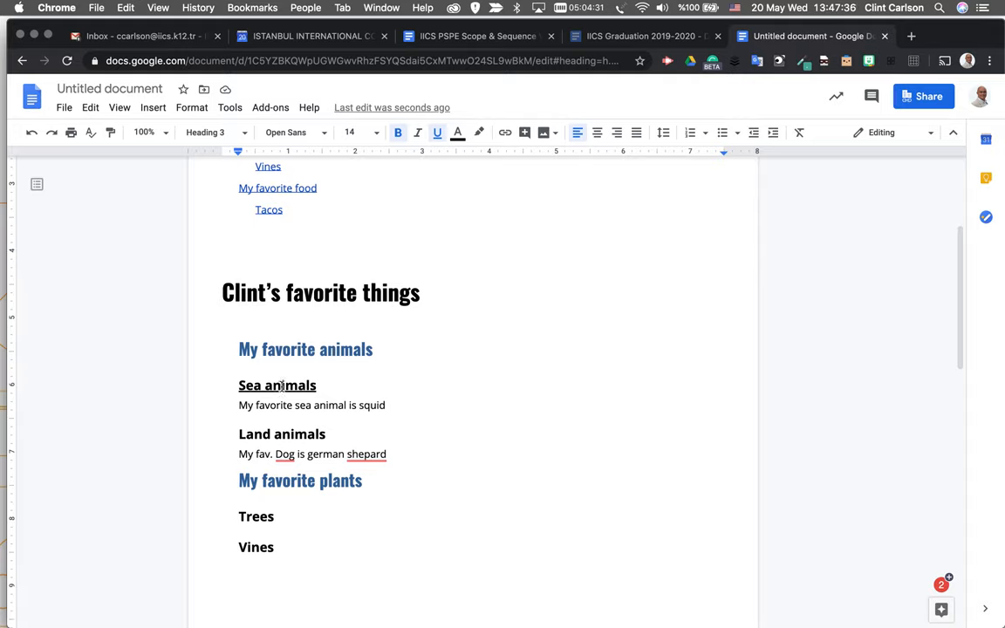
mouse_move(303, 171)
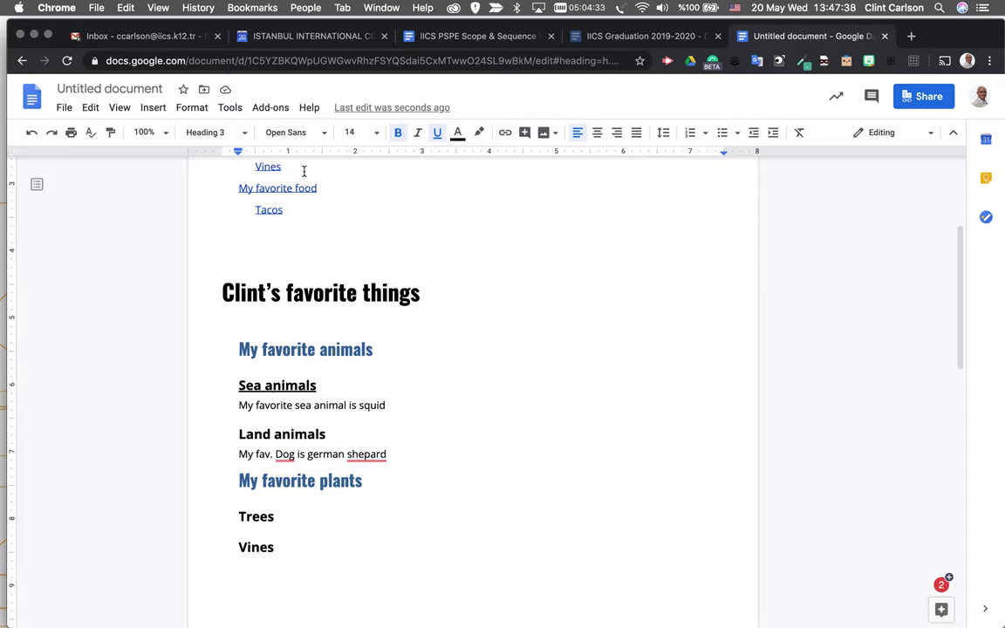
left_click(214, 132)
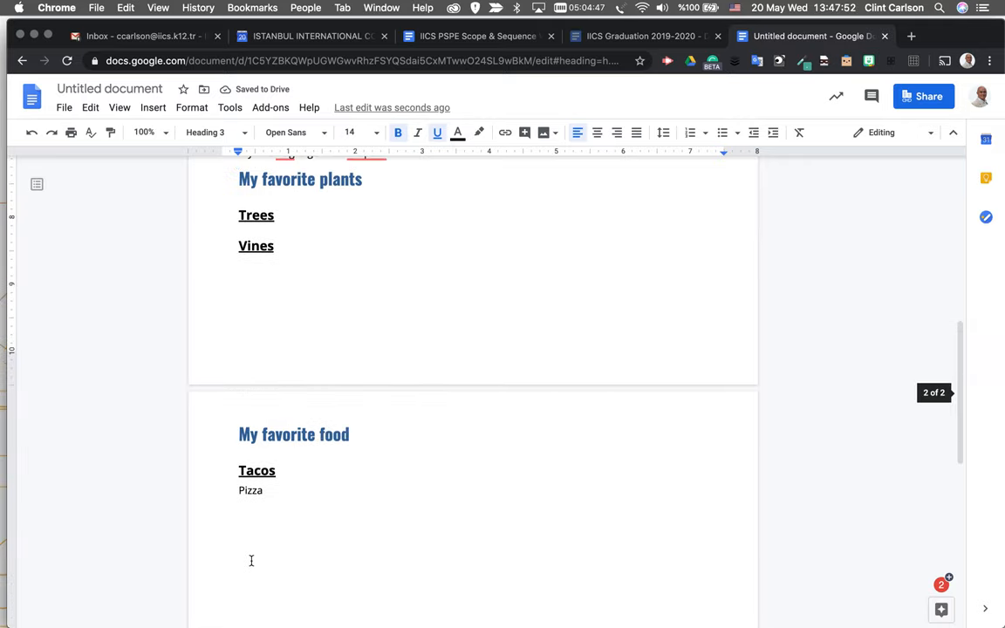
scroll("up", 3)
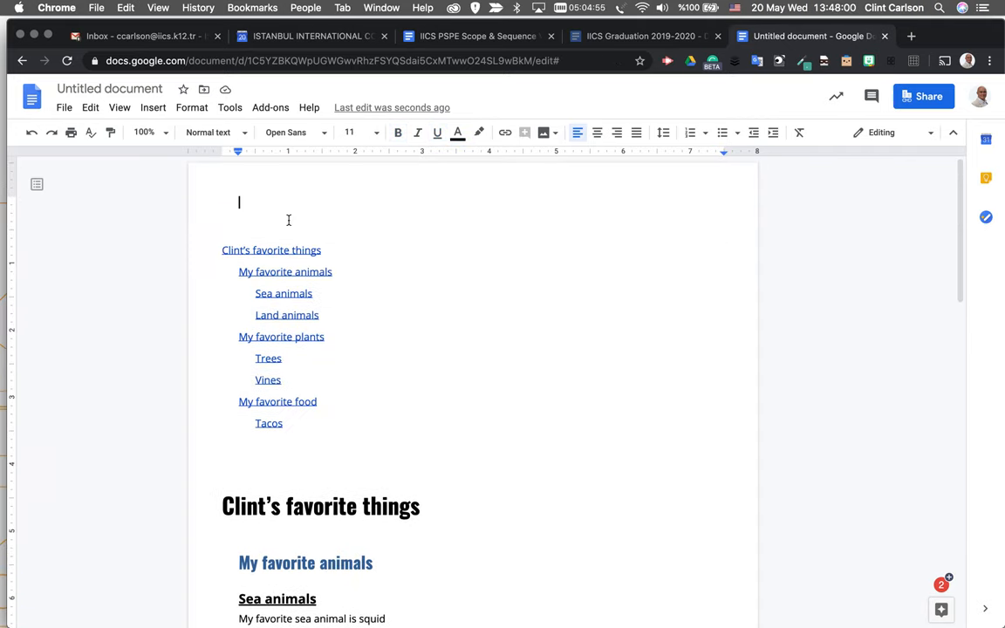
Step: Type 'Table of Contents' above the contents list and italicize it
type("Table of Contents")
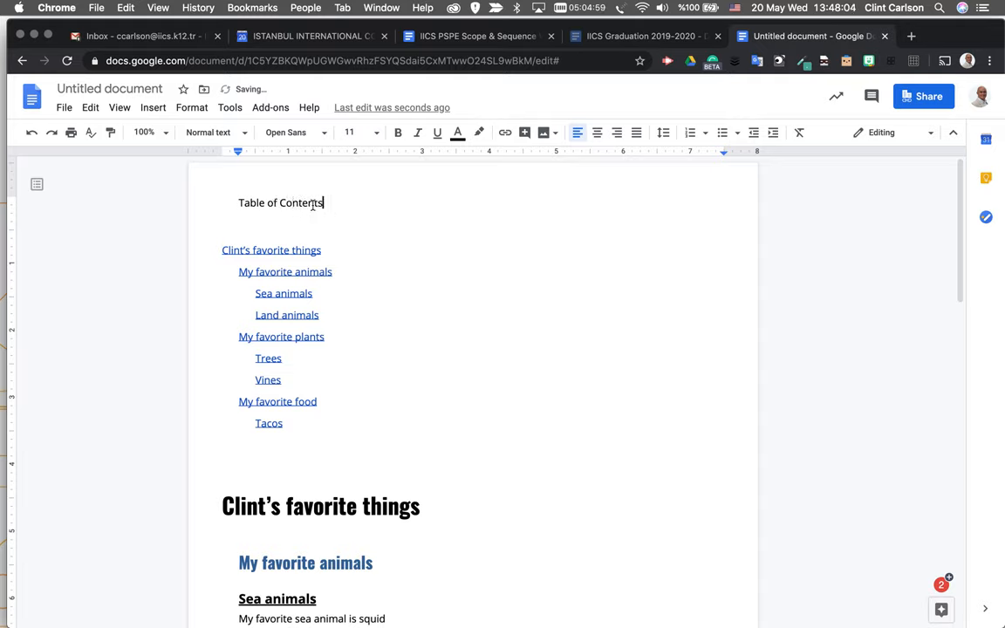
triple_click(280, 203)
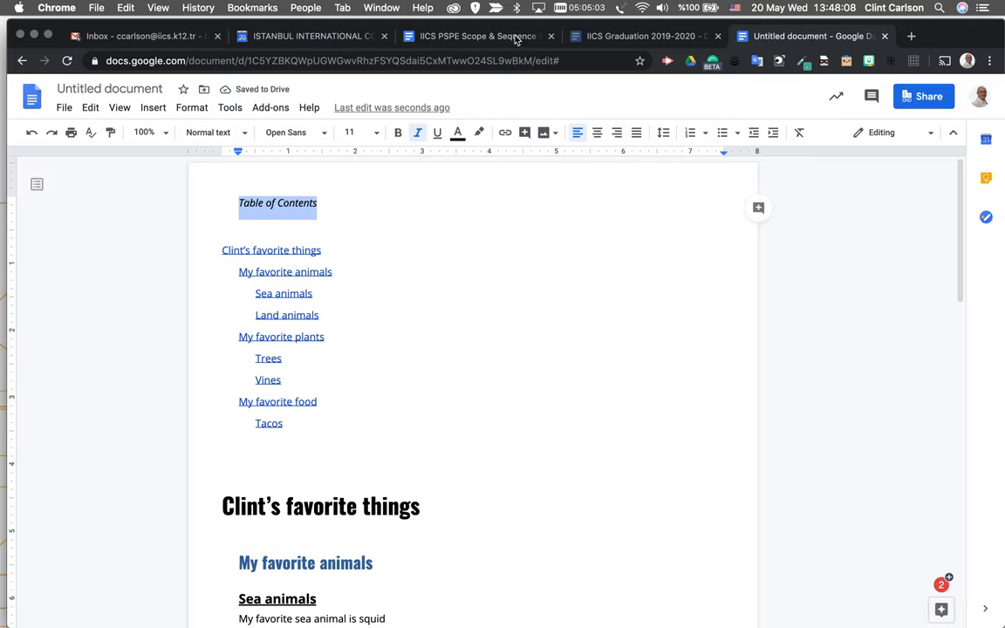
Step: Switch to the IICS PSPE Scope & Sequence document and scroll through its four-part contents
left_click(477, 36)
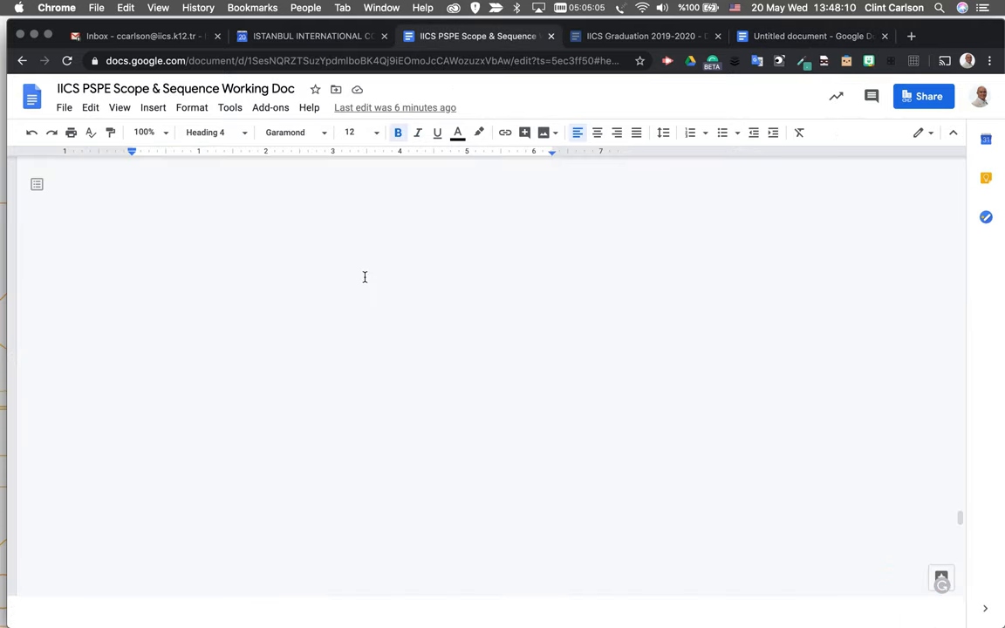
scroll("down", 3)
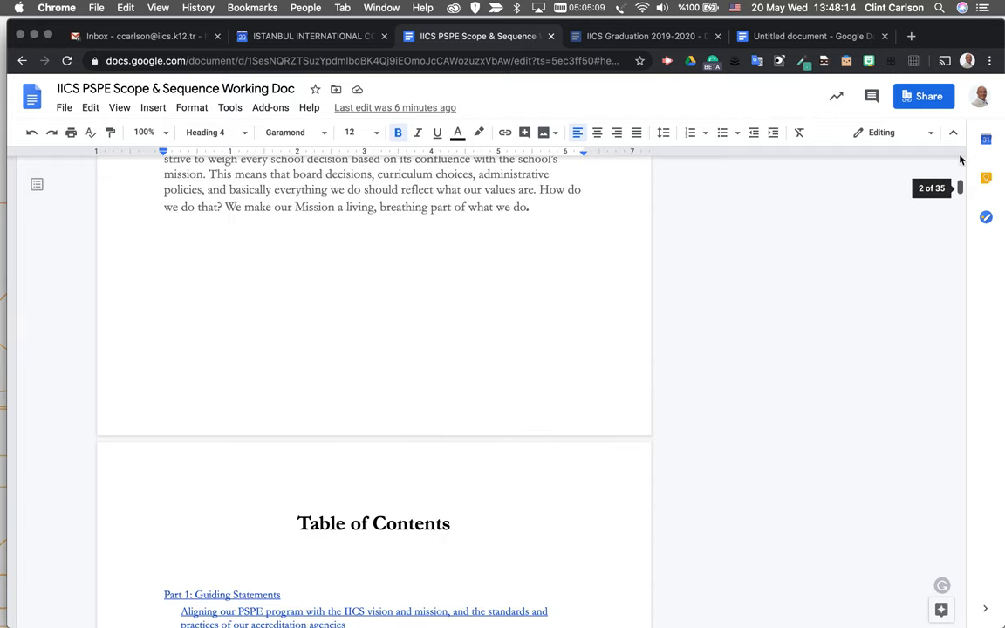
scroll("down", 3)
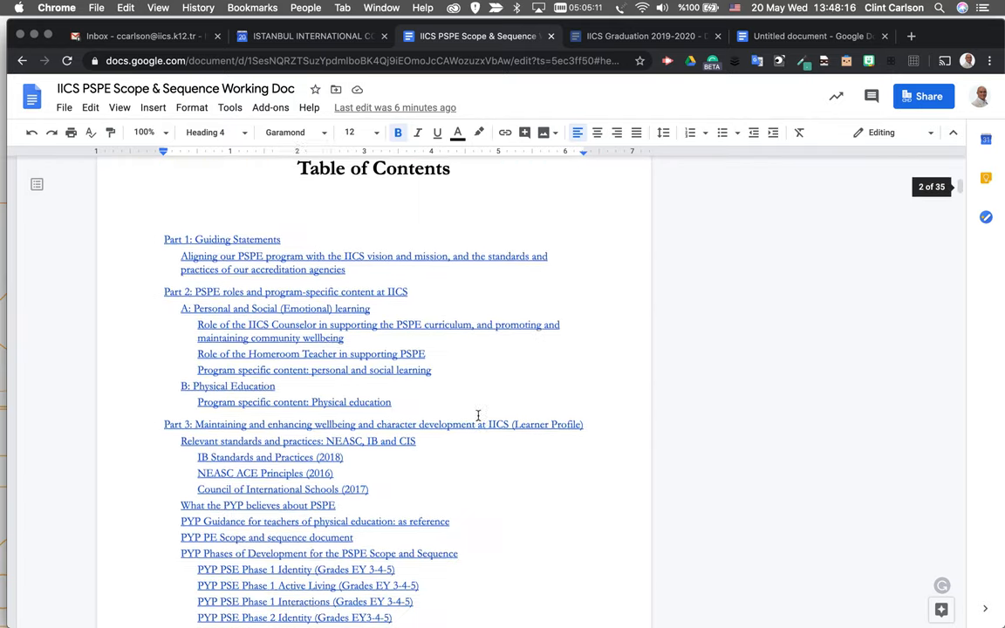
scroll("down", 3)
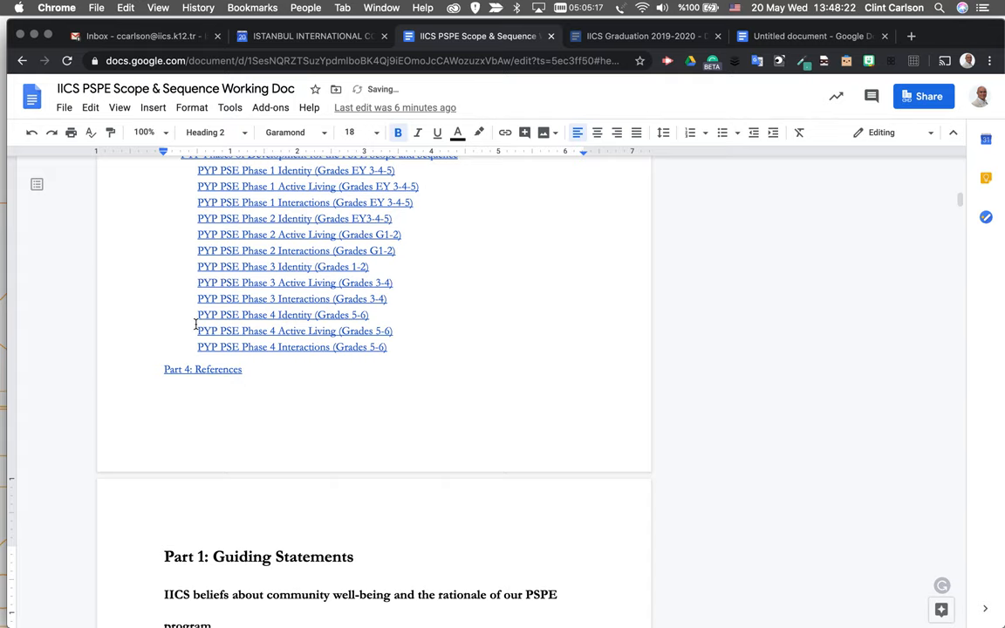
scroll("up", 3)
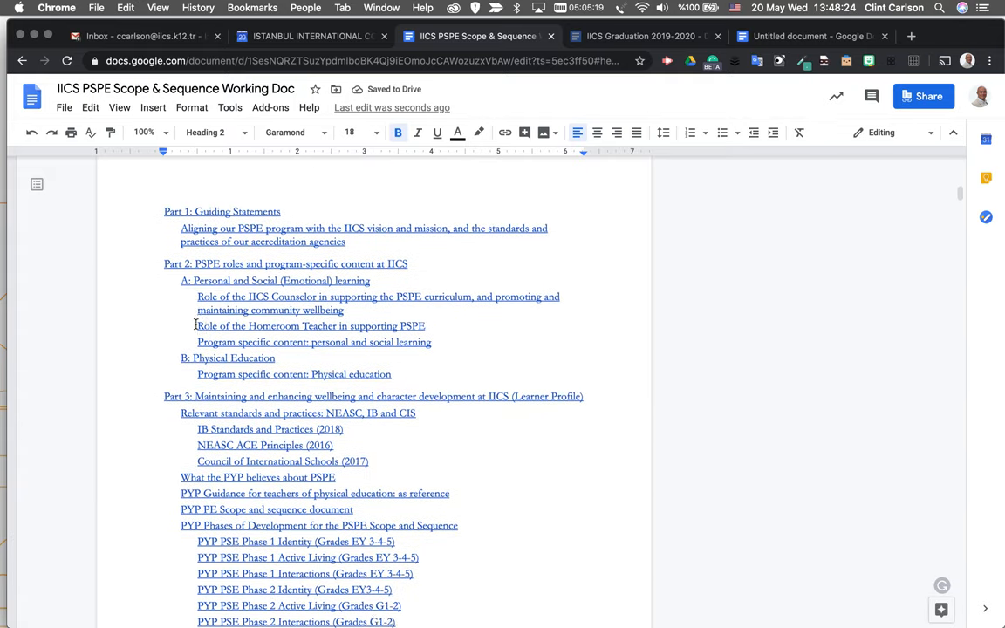
scroll("down", 3)
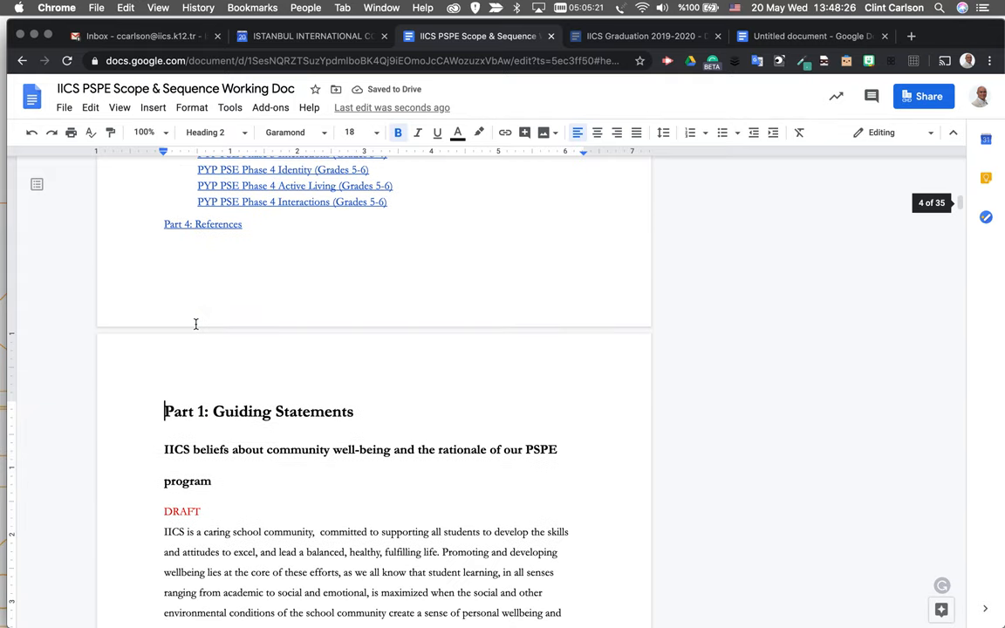
scroll("down", 3)
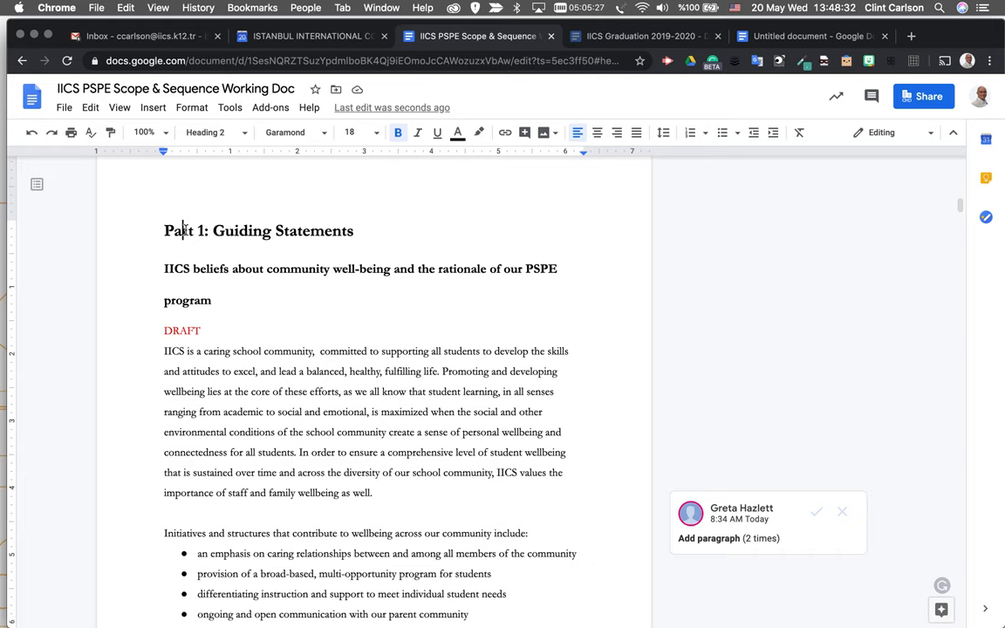
scroll("up", 3)
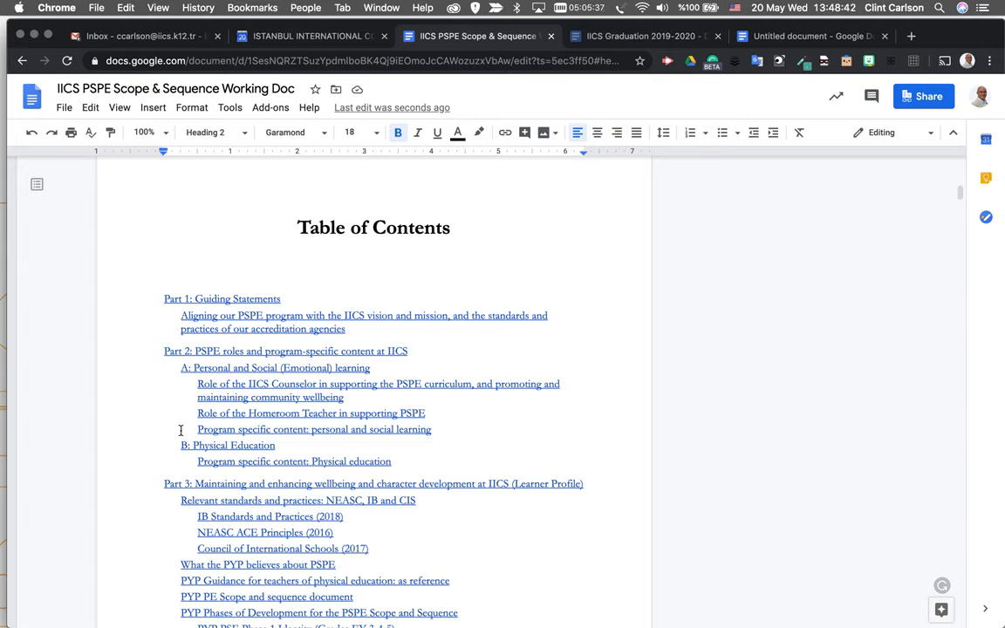
scroll("up", 3)
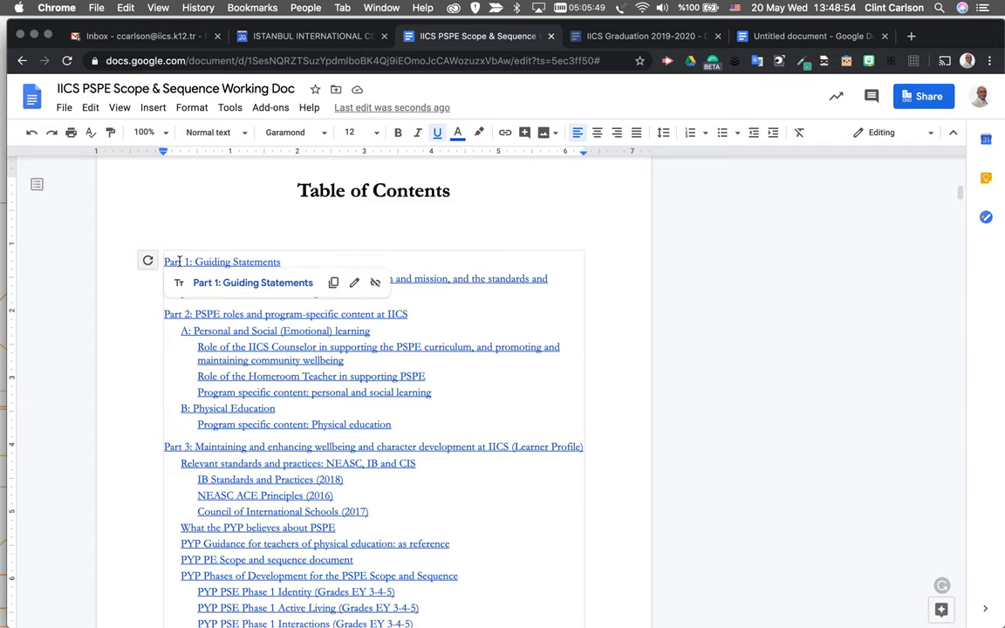
mouse_move(378, 347)
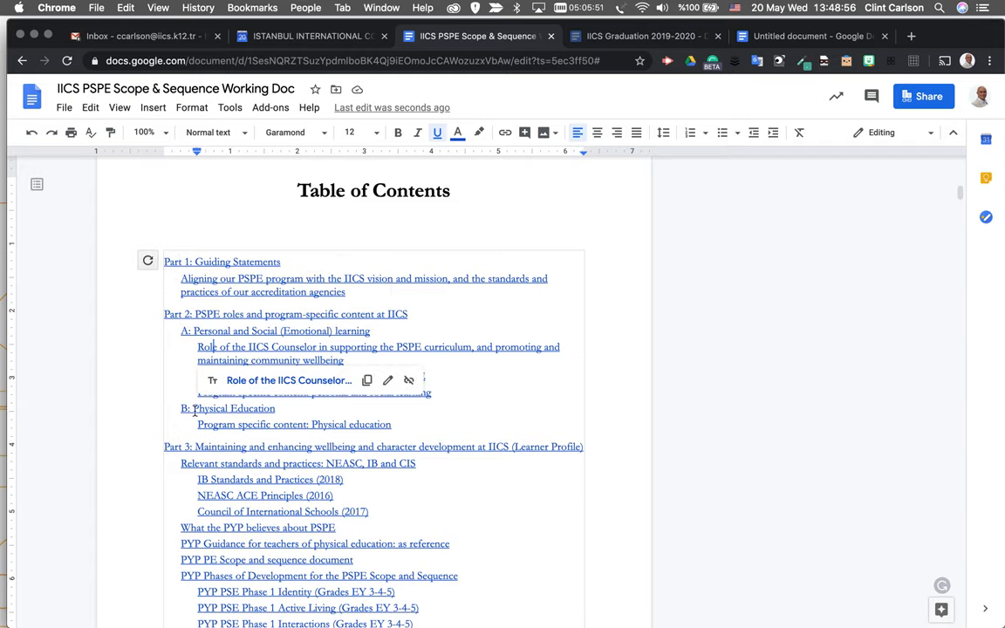
scroll("down", 3)
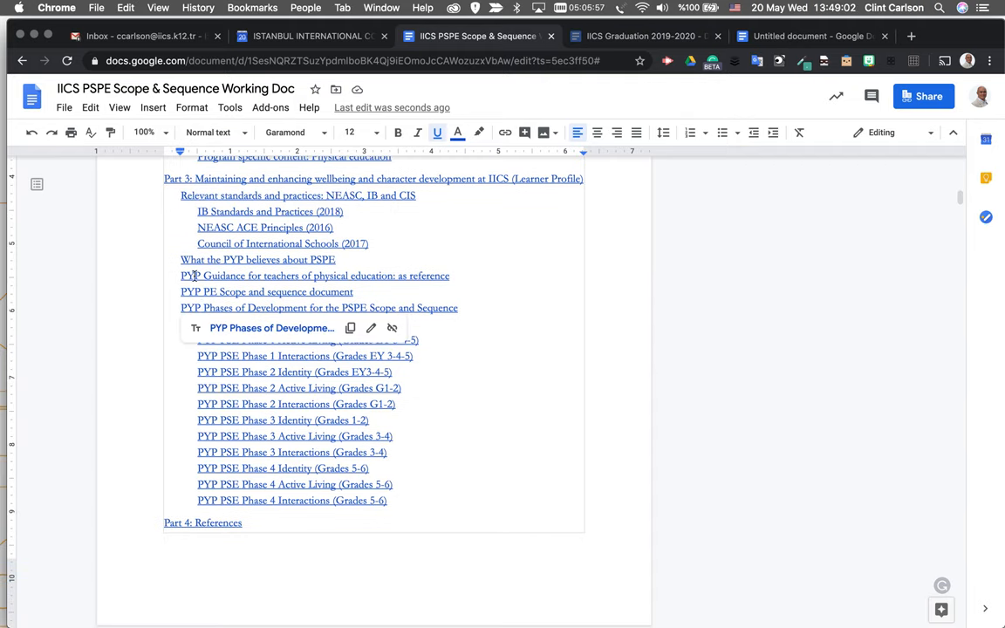
mouse_move(307, 340)
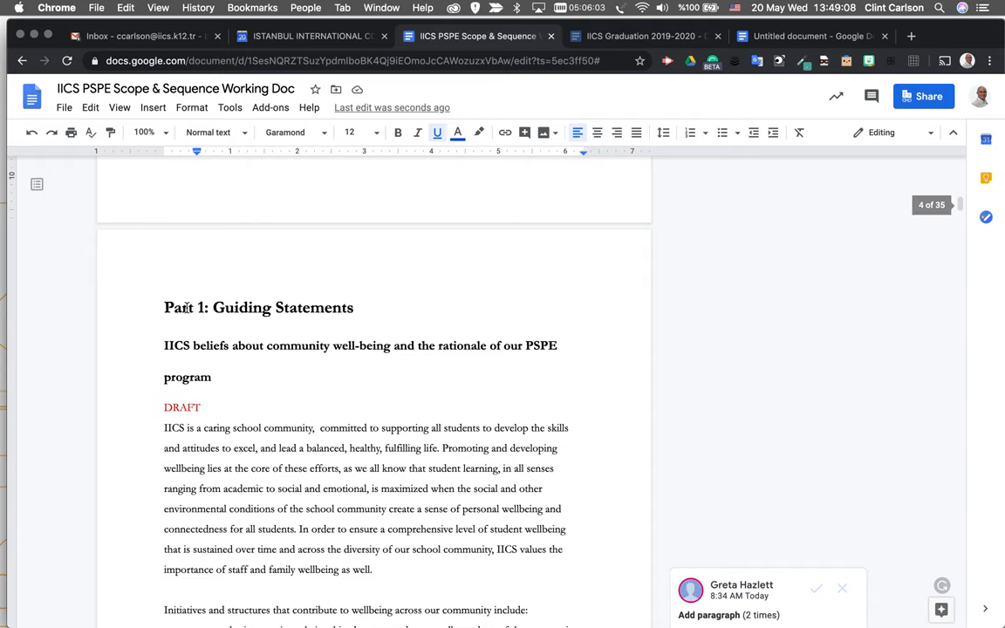
left_click(214, 132)
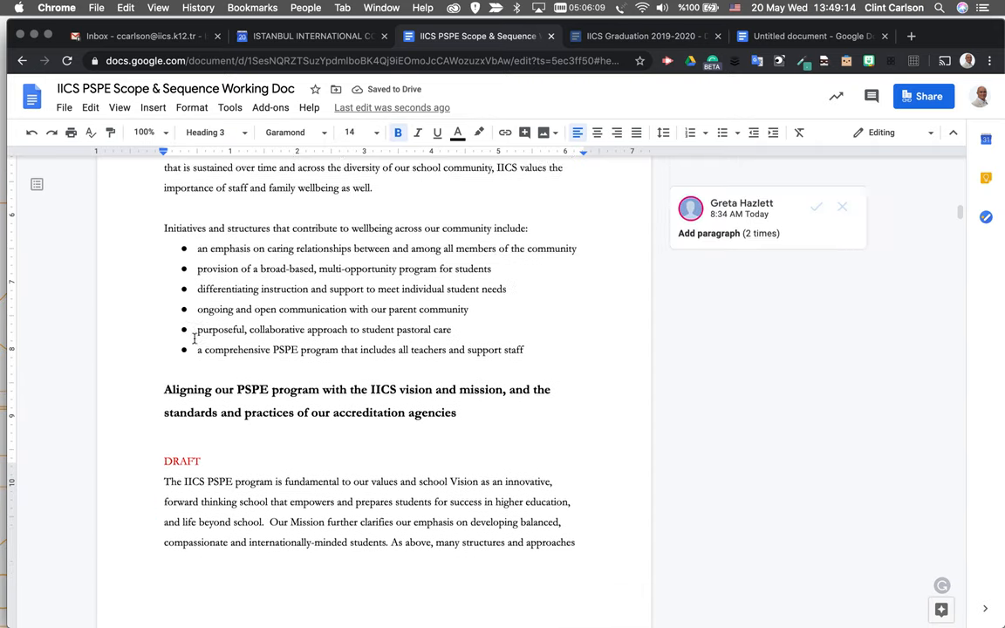
scroll("up", 3)
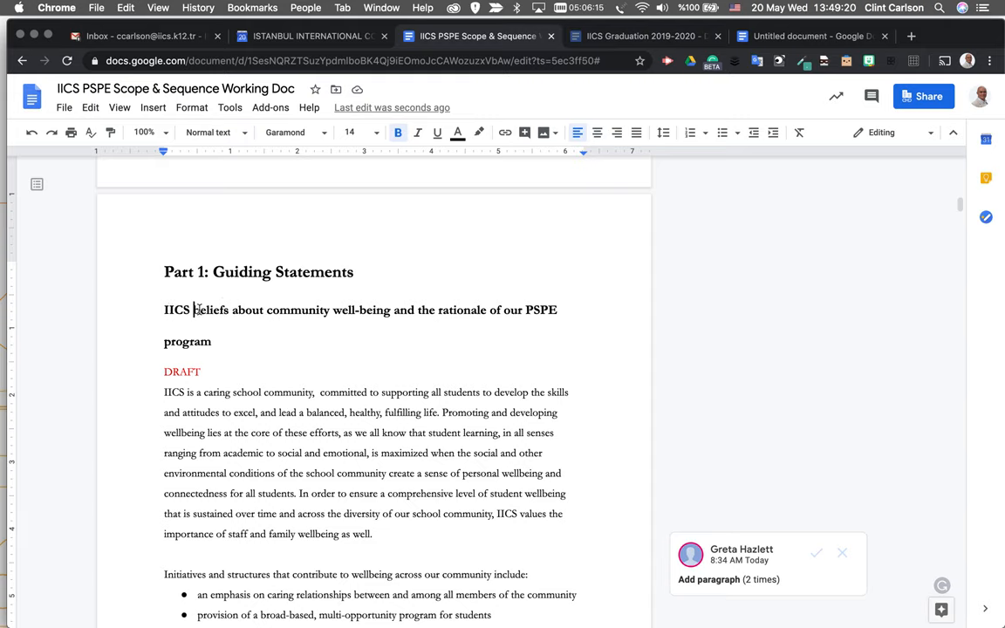
scroll("down", 3)
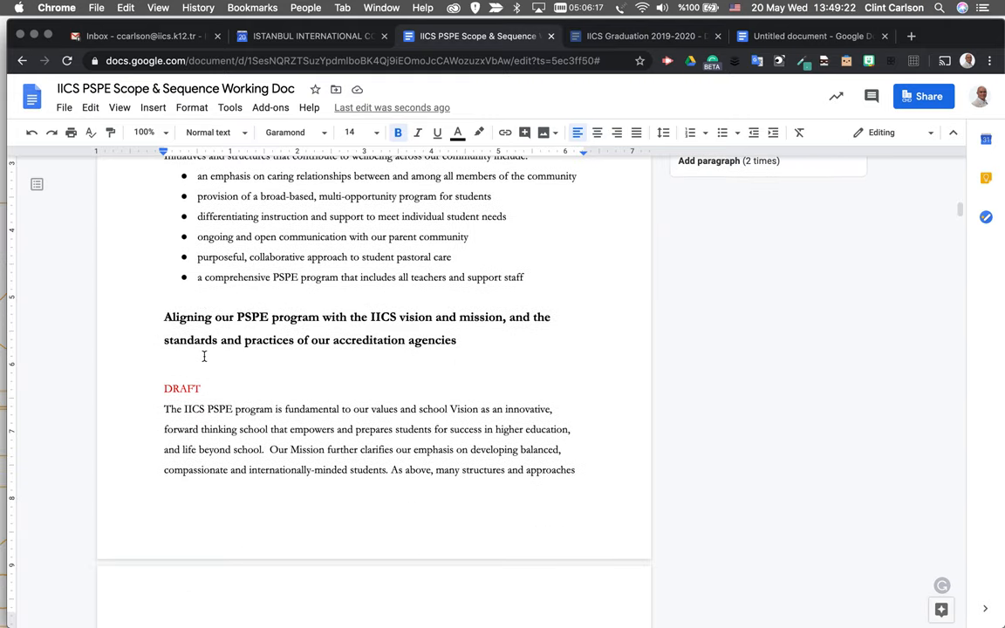
left_click(205, 317)
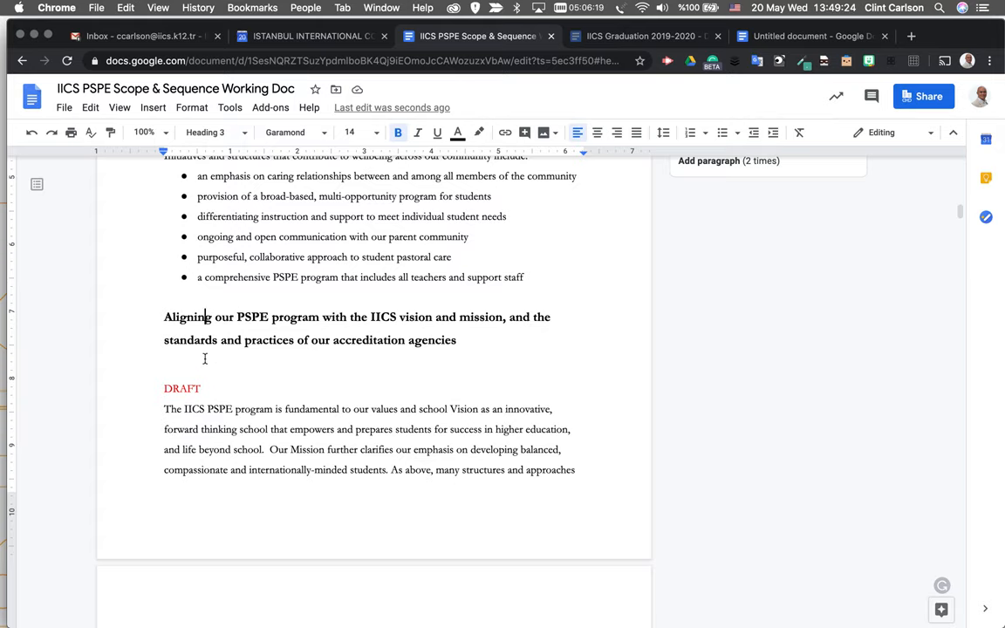
scroll("down", 3)
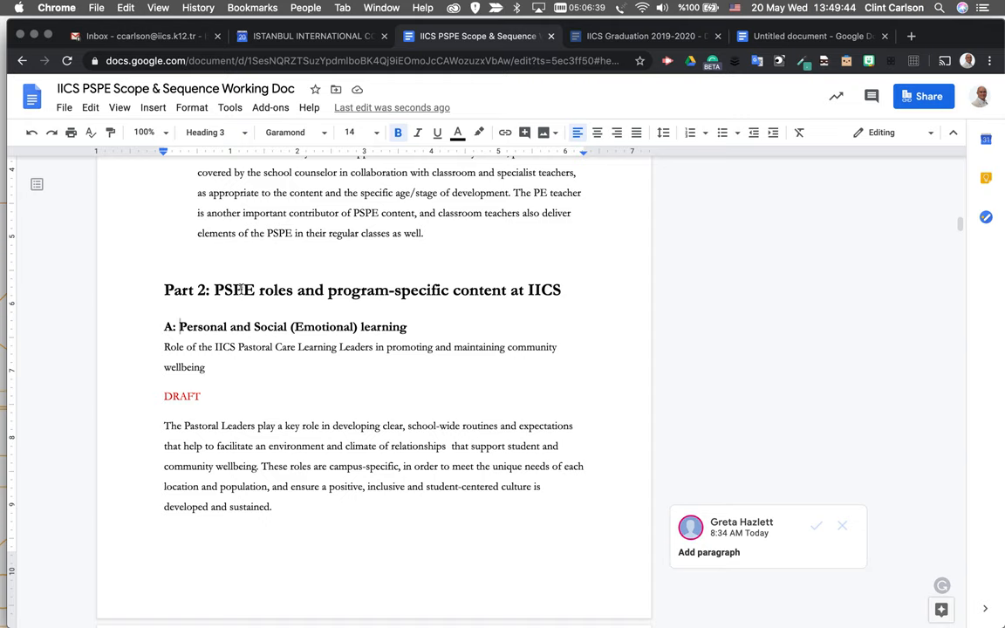
scroll("down", 3)
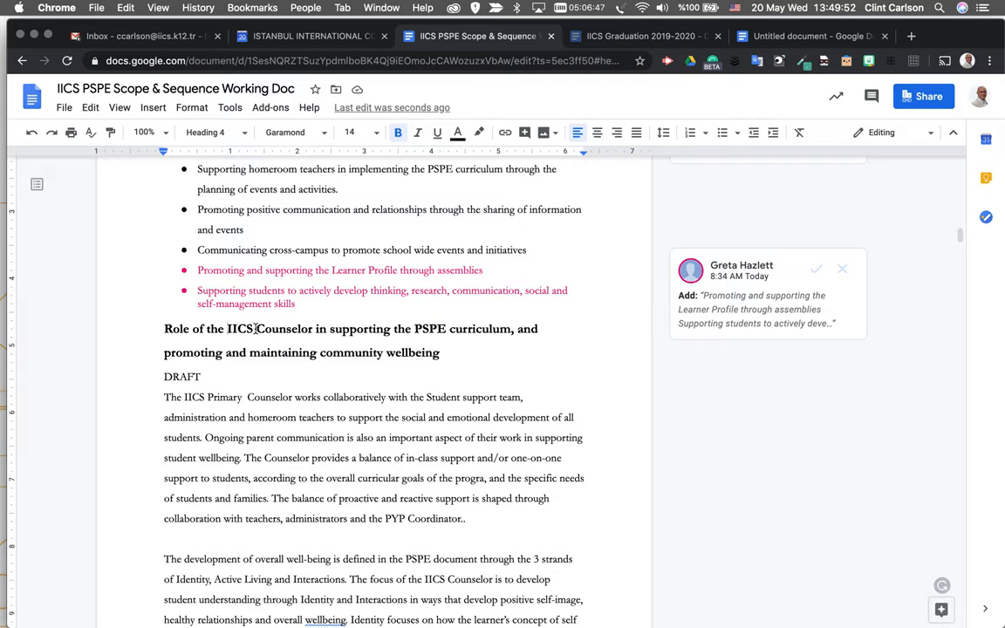
scroll("down", 3)
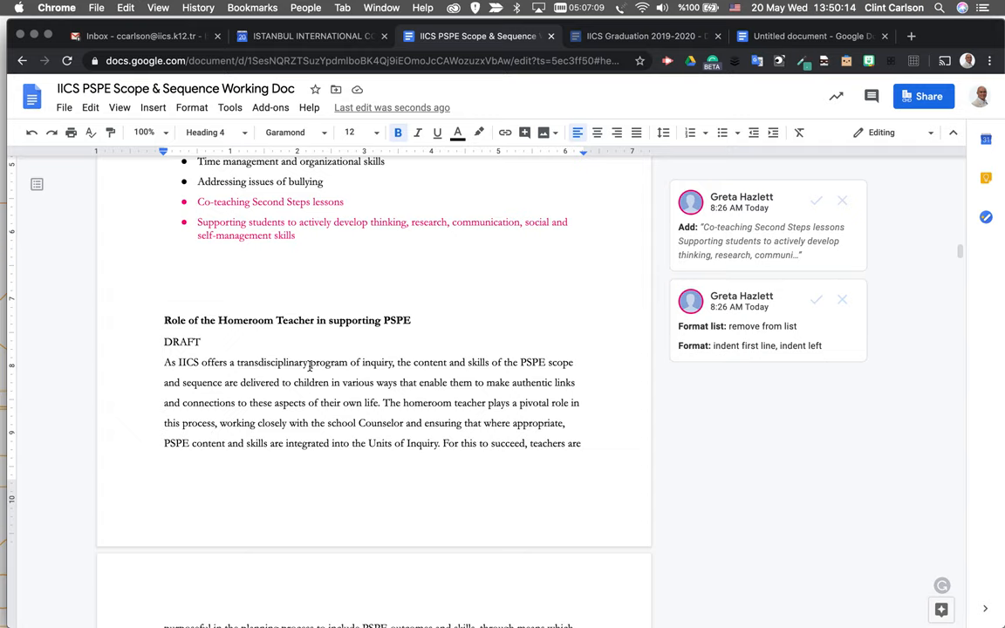
scroll("down", 3)
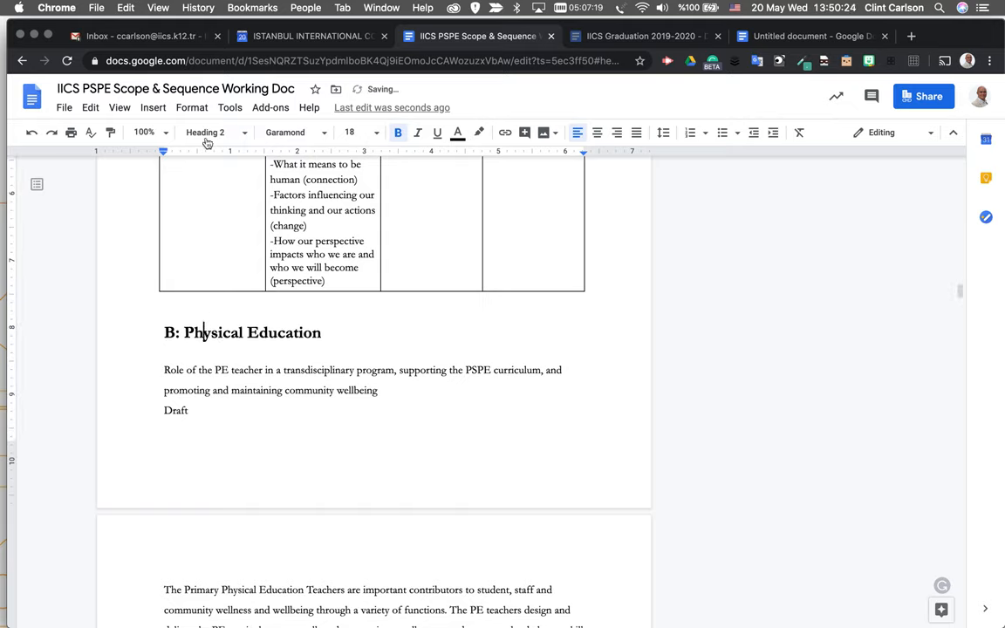
Step: Change 'B: Physical Education' from Heading 2 to Heading 3, then scroll back to the Table of Contents
left_click(215, 132)
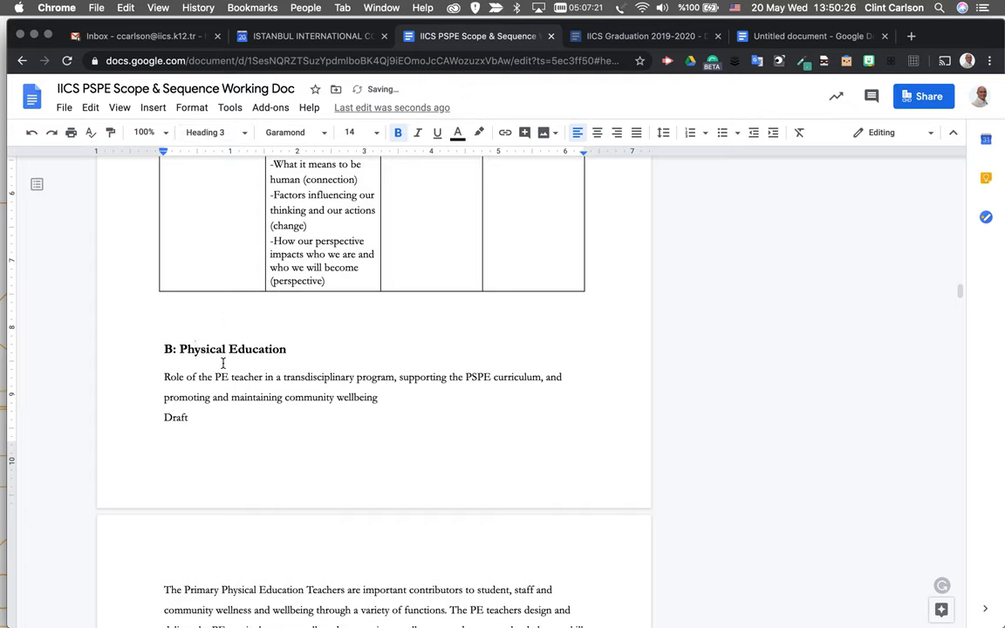
scroll("up", 3)
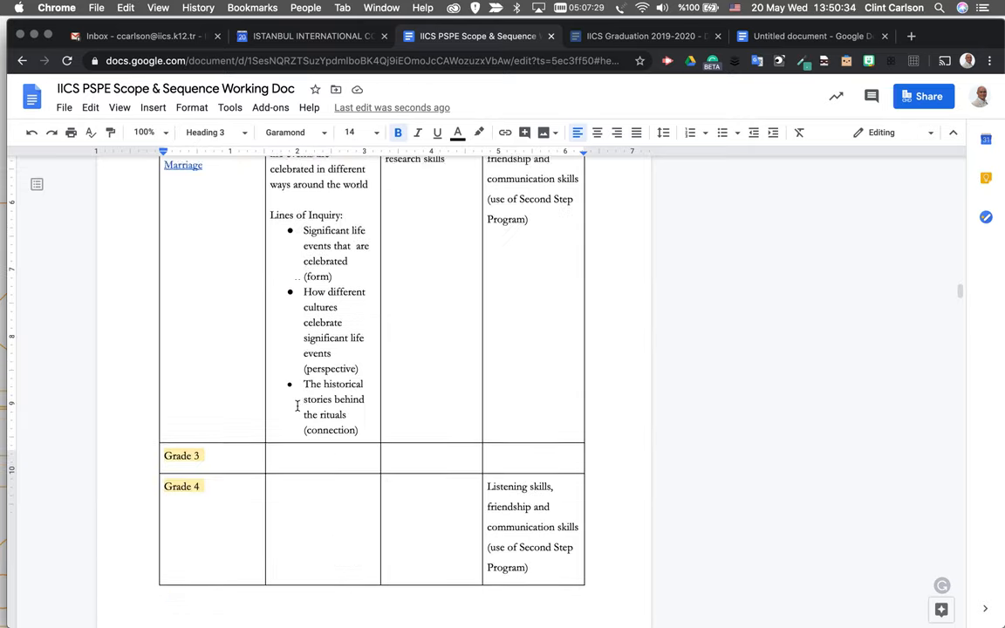
scroll("up", 3)
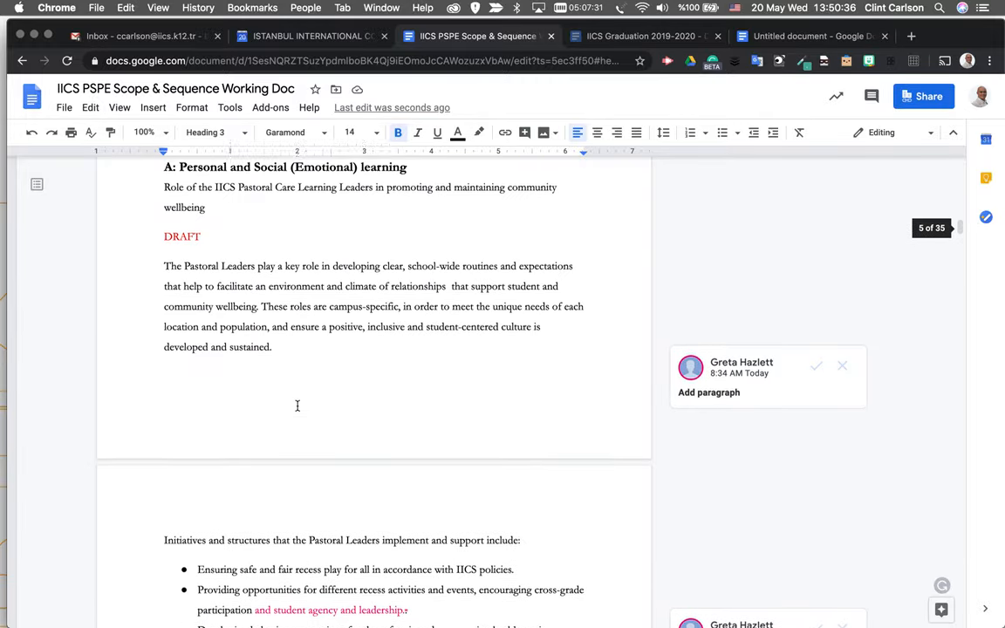
left_click(152, 107)
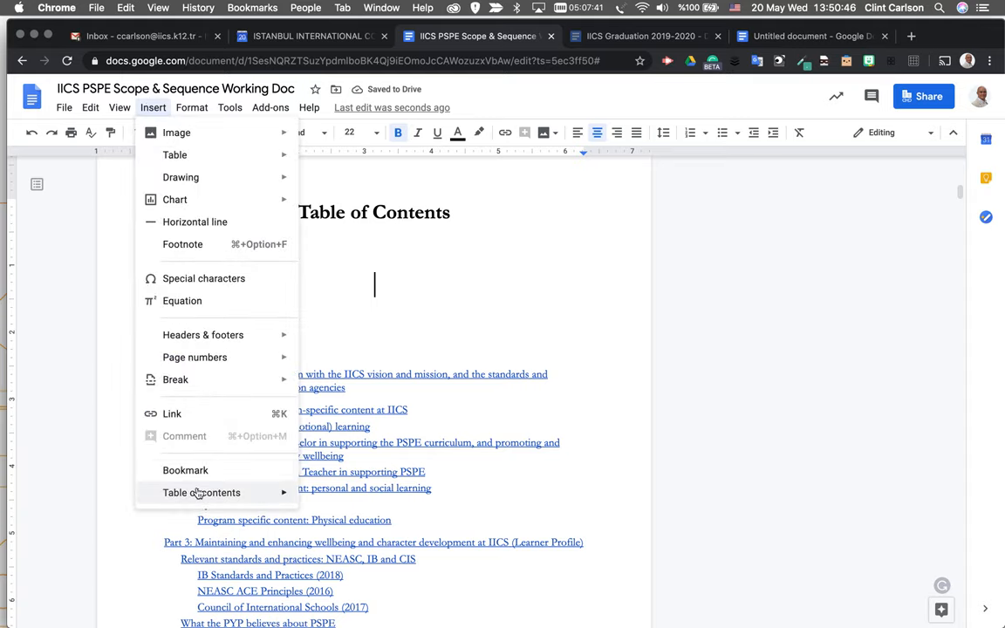
Step: Insert the plain-text table of contents style that lists page numbers
left_click(201, 492)
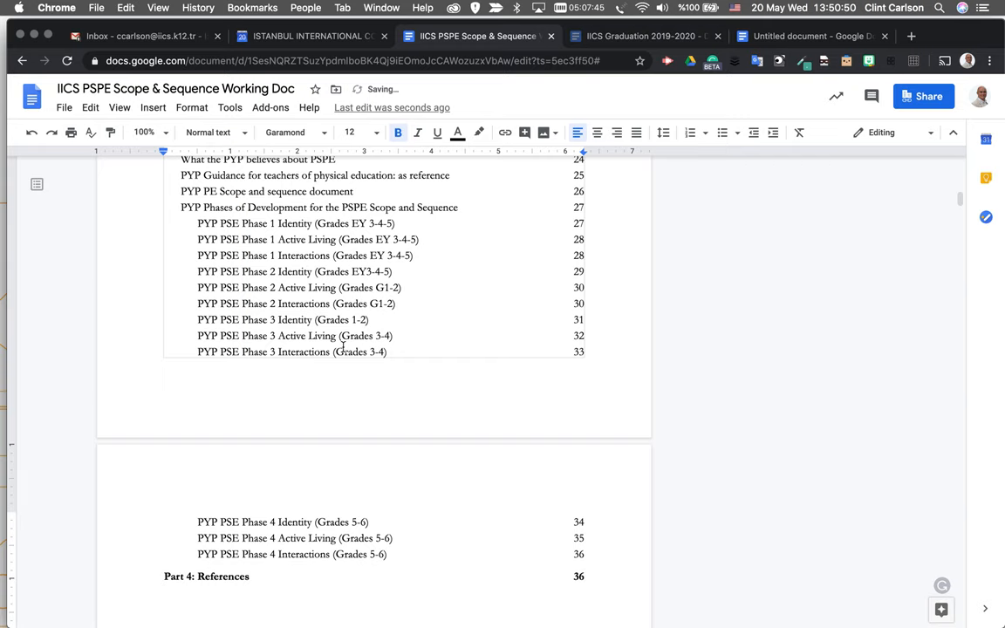
left_click(153, 107)
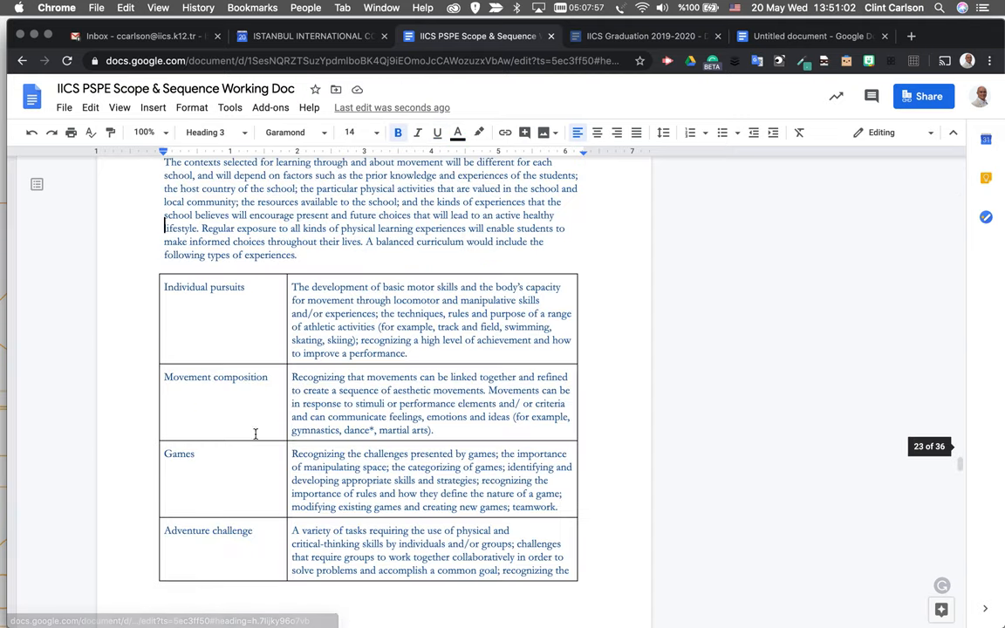
Step: Scroll through the restored linked contents list, with B: Physical Education nested under Part 2
scroll("up", 3)
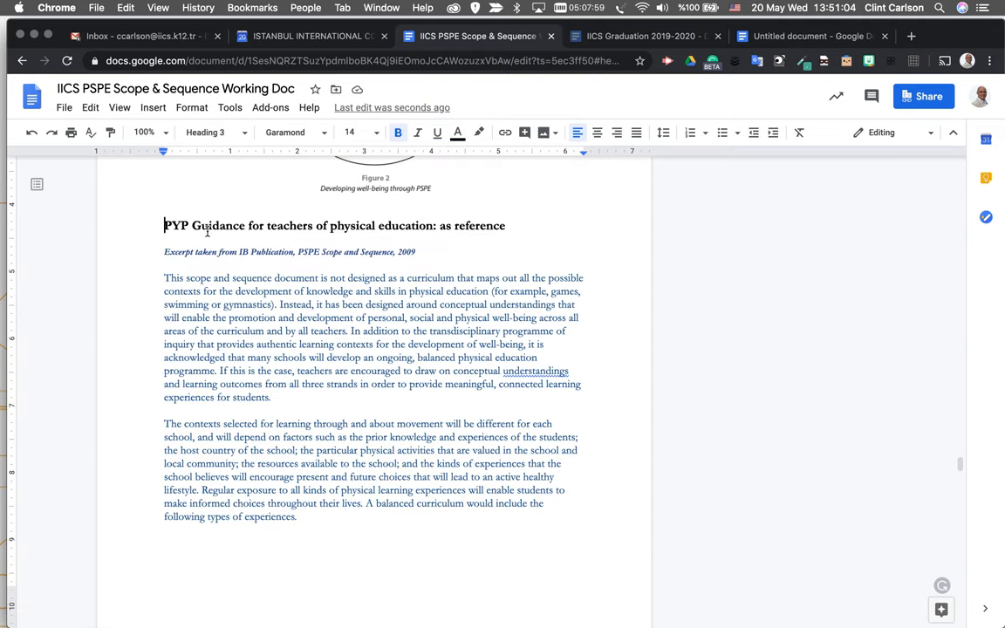
scroll("down", 3)
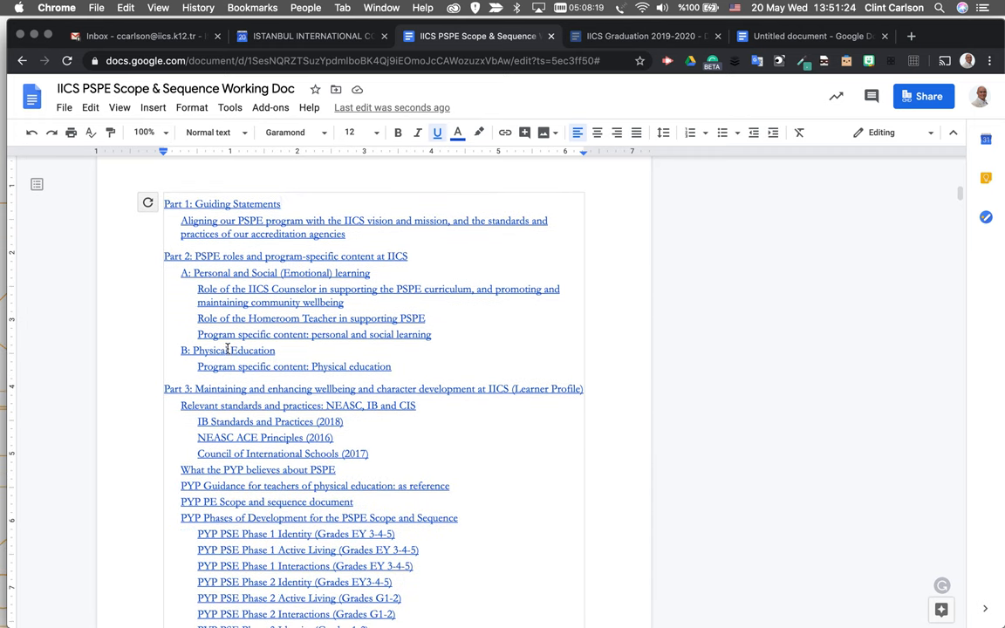
mouse_move(231, 256)
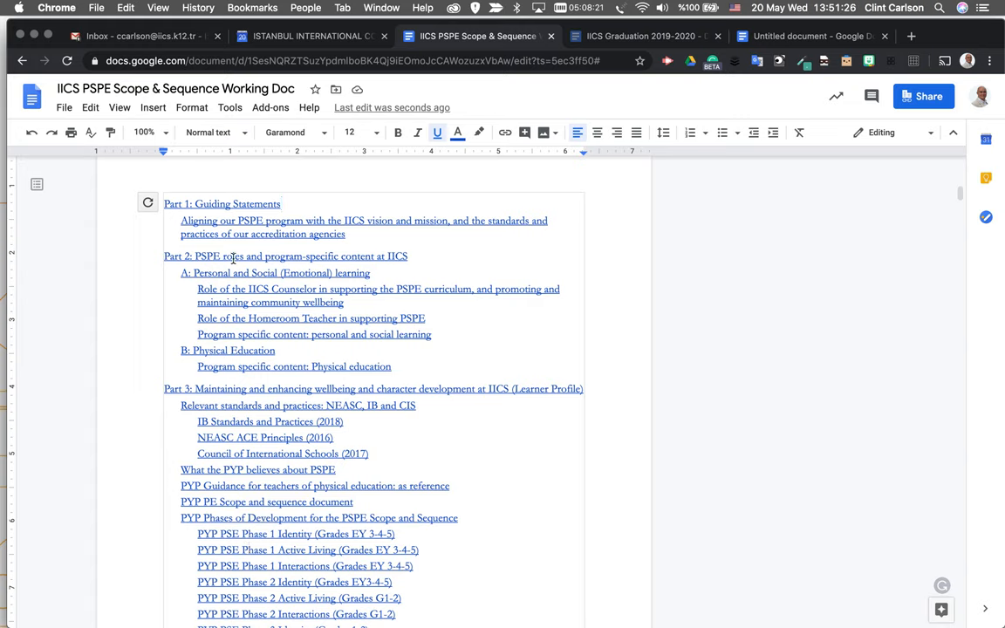
scroll("down", 3)
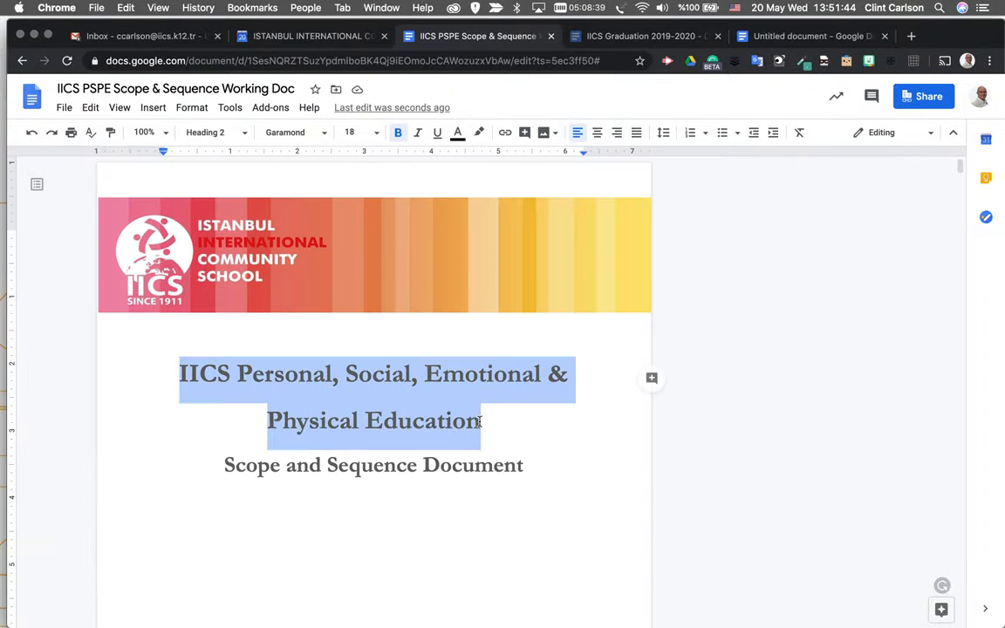
Step: Try Heading 1 on the cover title and check that contents start at Part 1: Guiding Statements
left_click(214, 132)
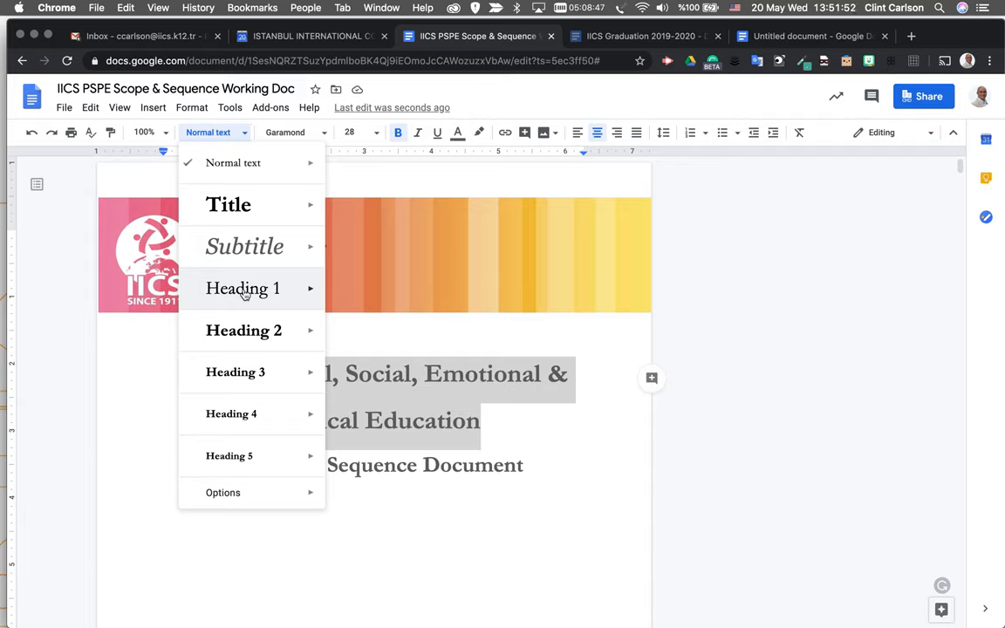
left_click(244, 330)
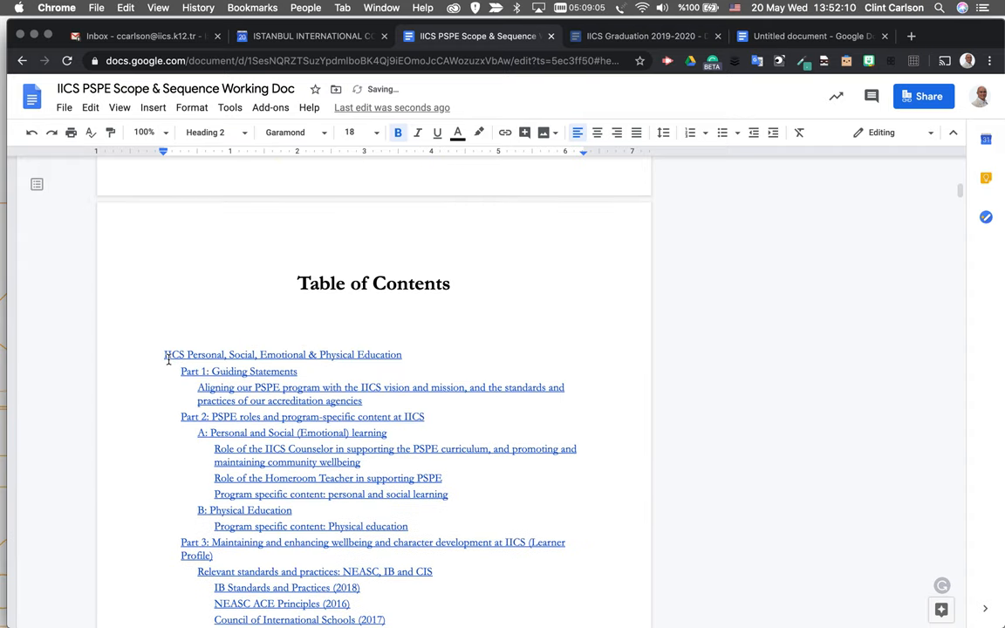
scroll("up", 3)
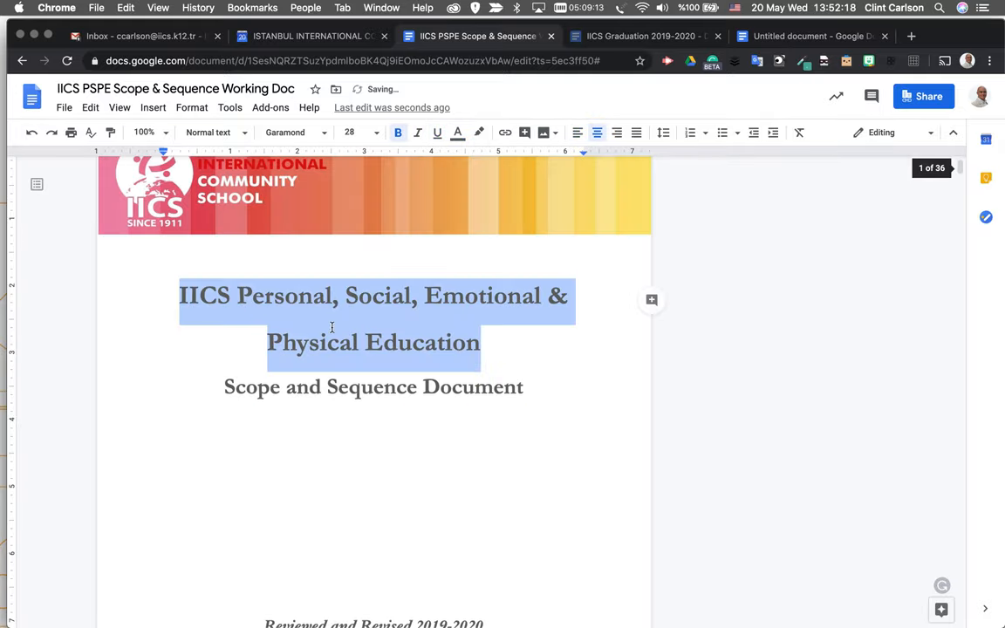
scroll("down", 3)
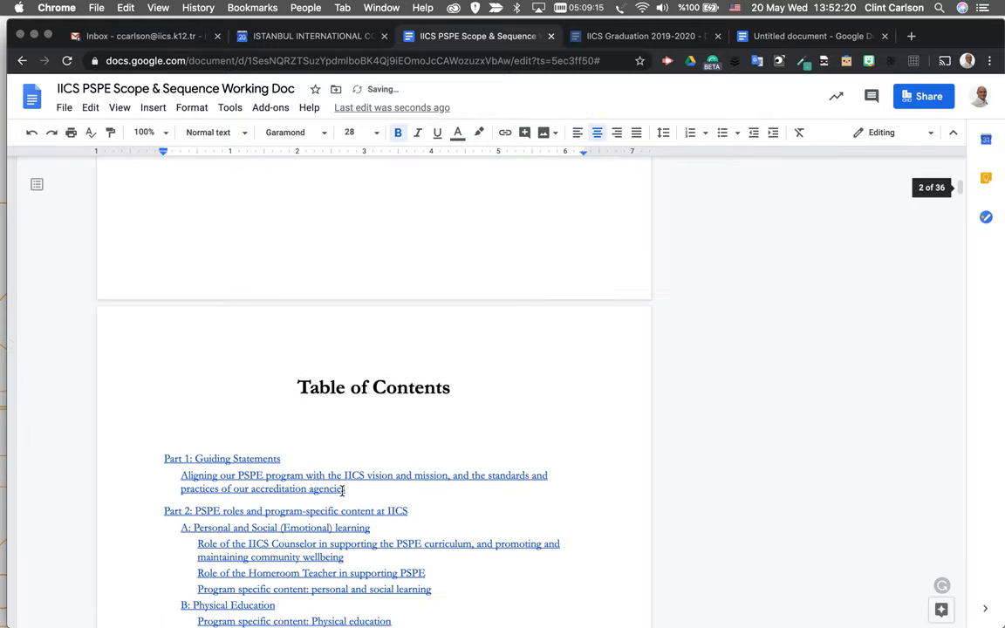
scroll("down", 3)
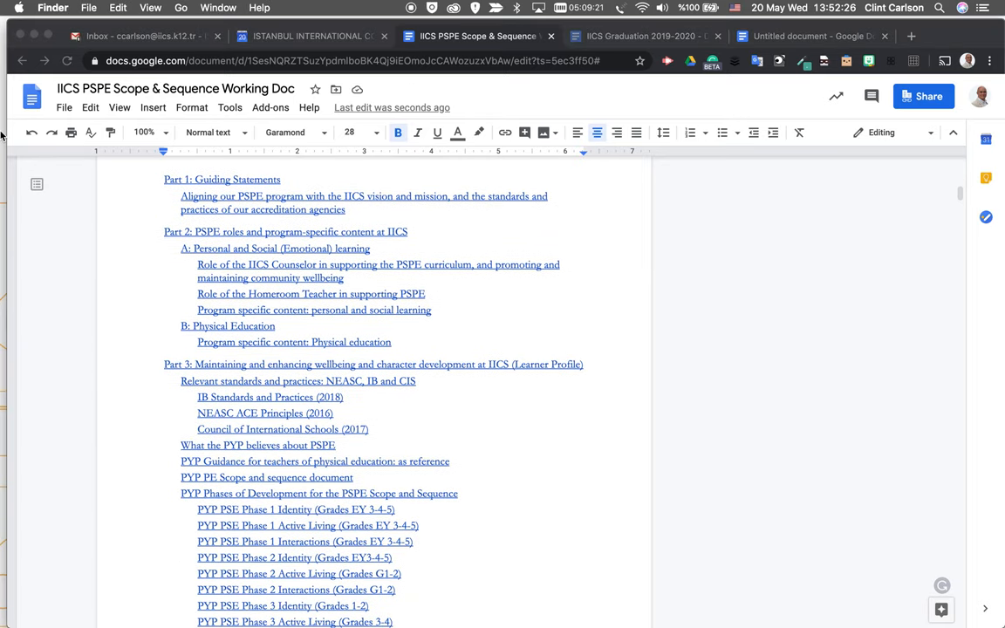